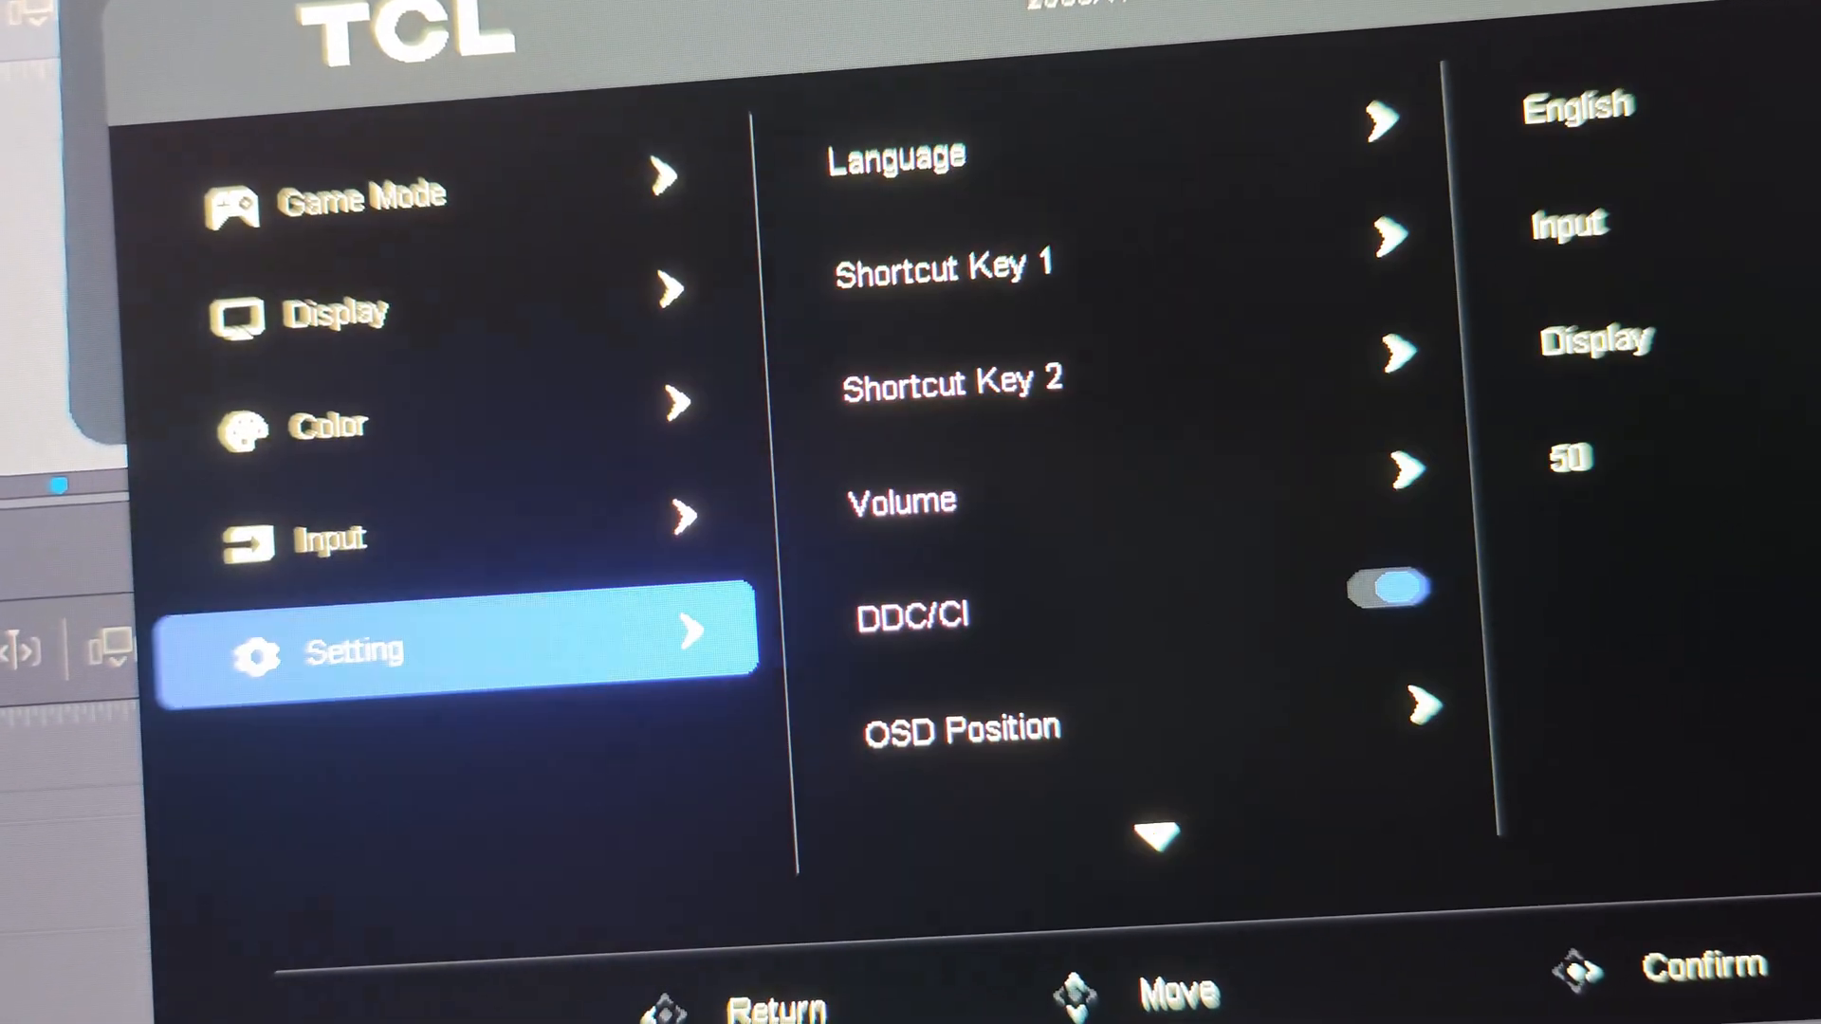
- Move down through the Setting options list toward the DDC/CI entry
key(Down)
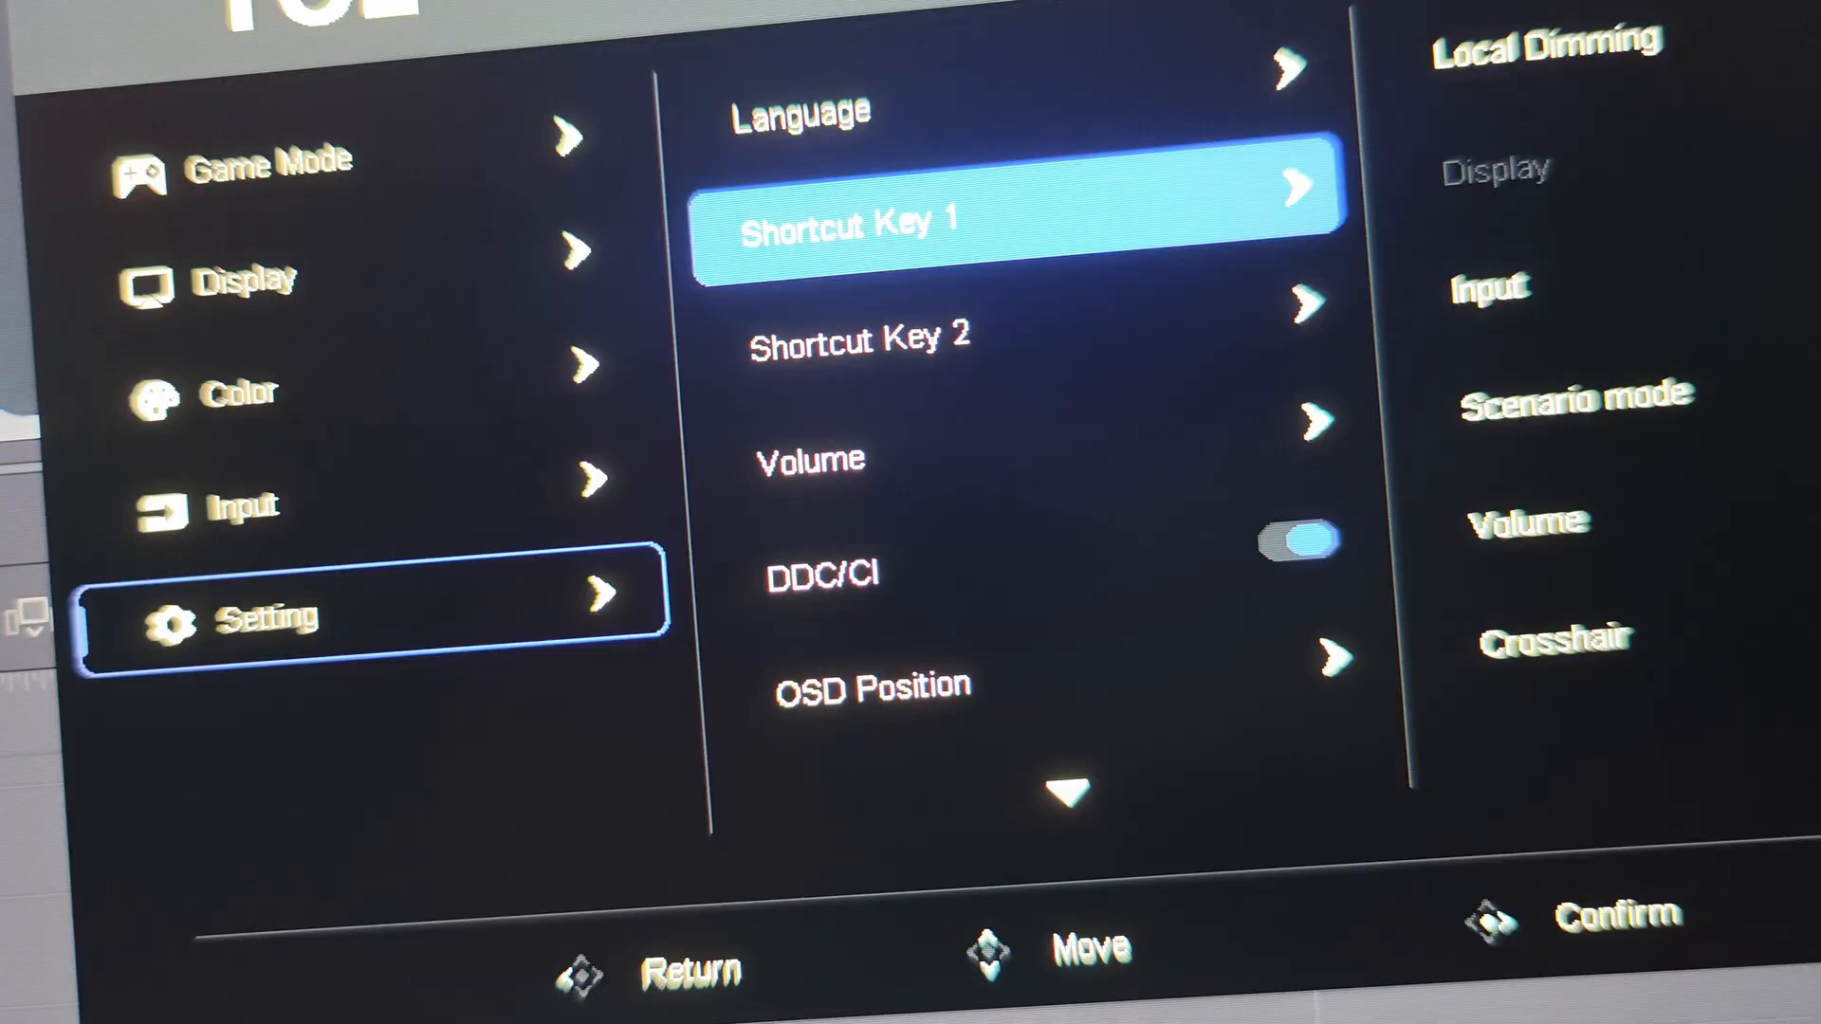
key(Down)
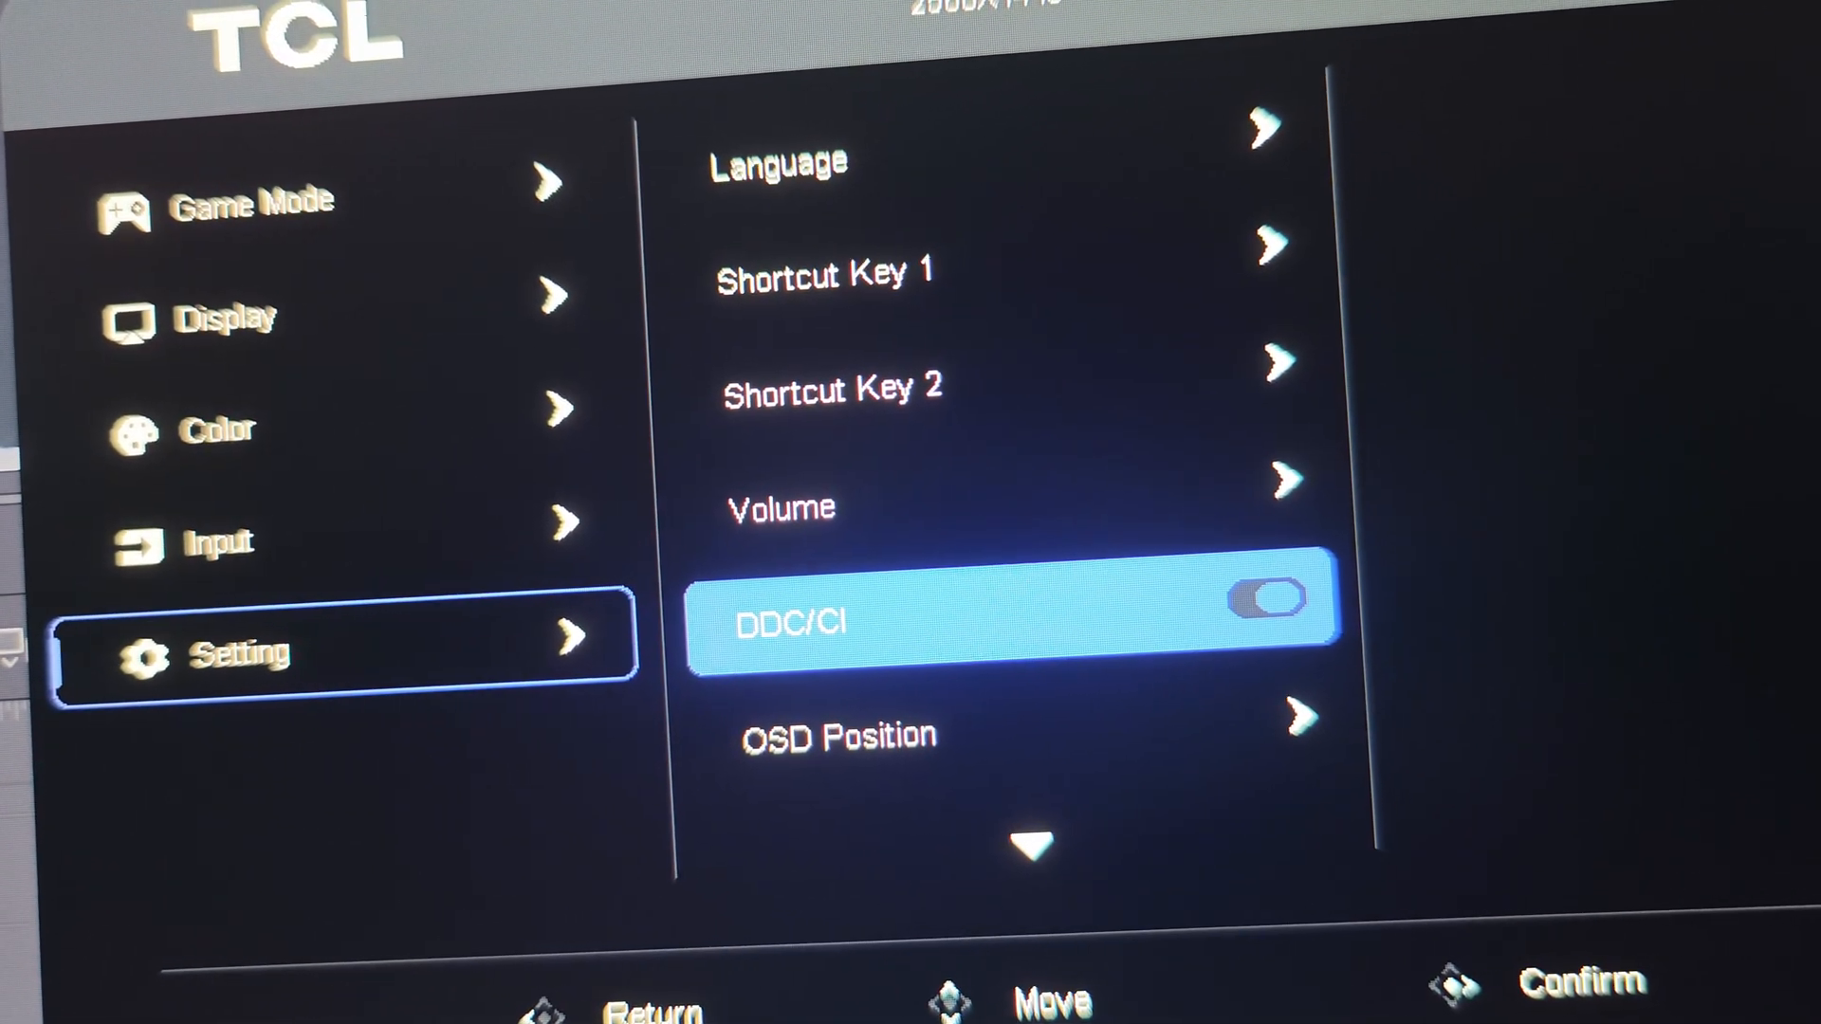
key(Up)
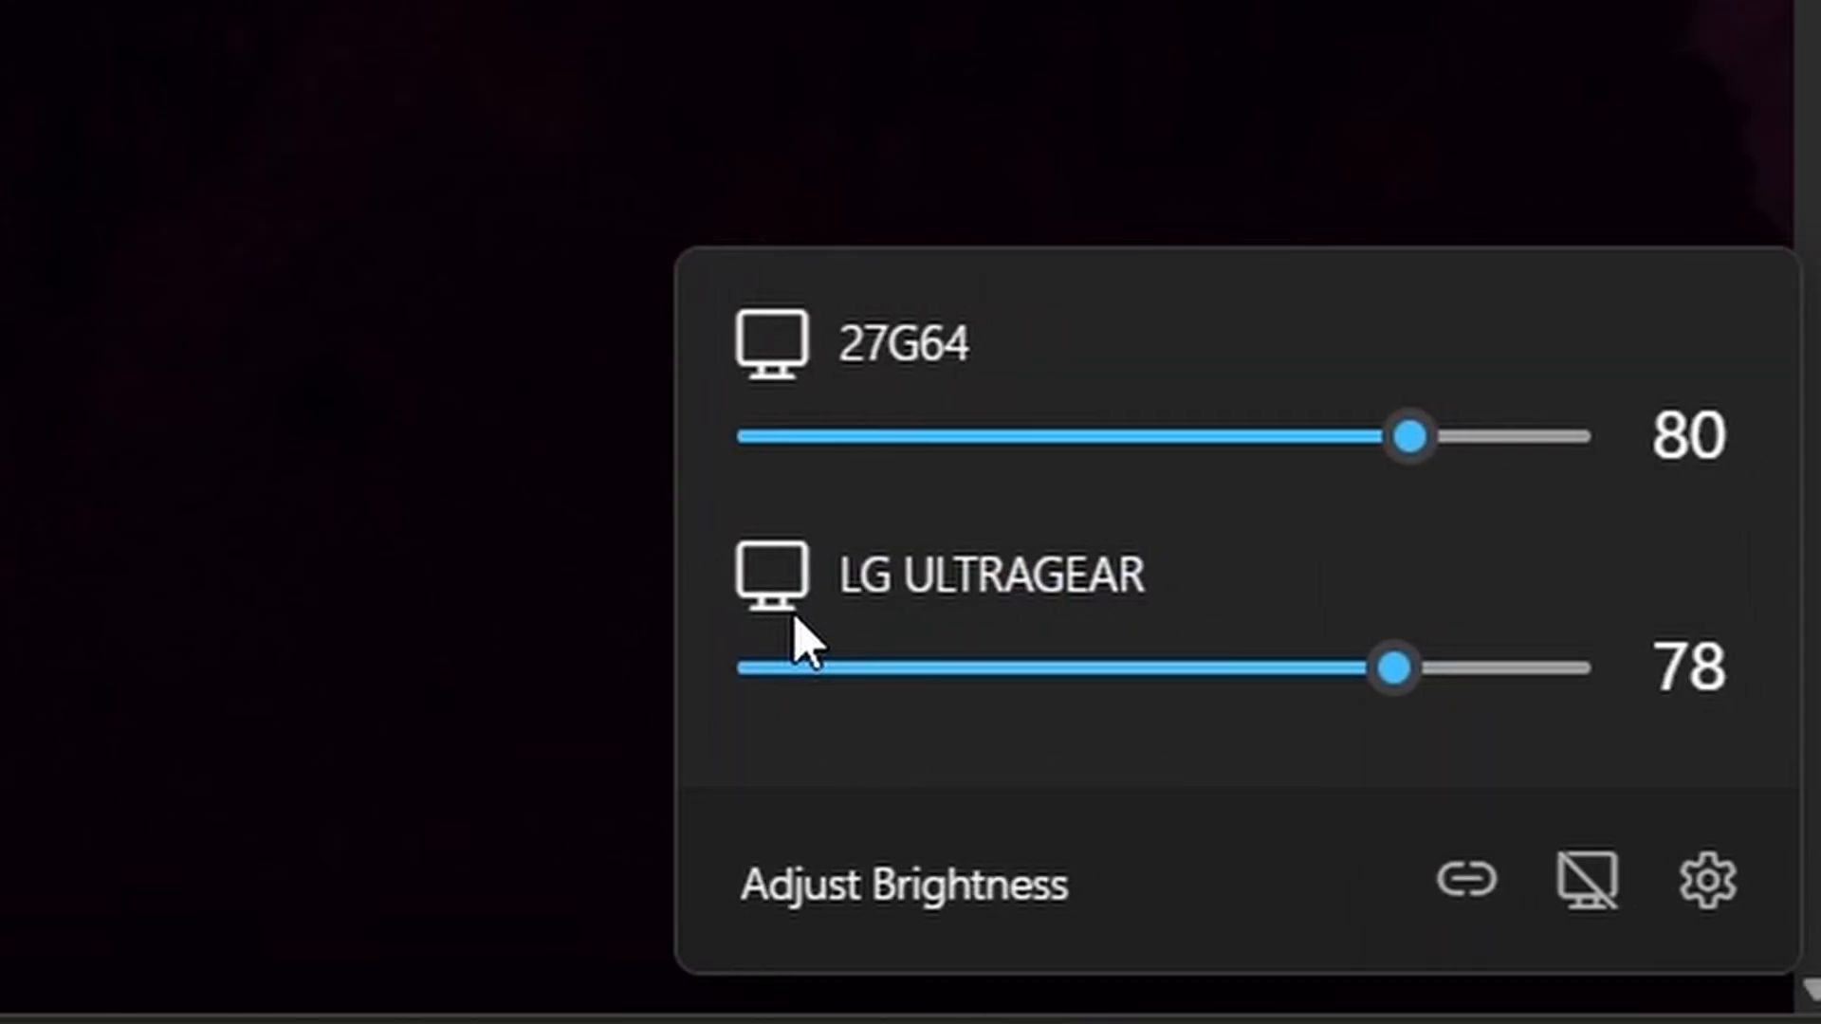
mouse_move(953, 592)
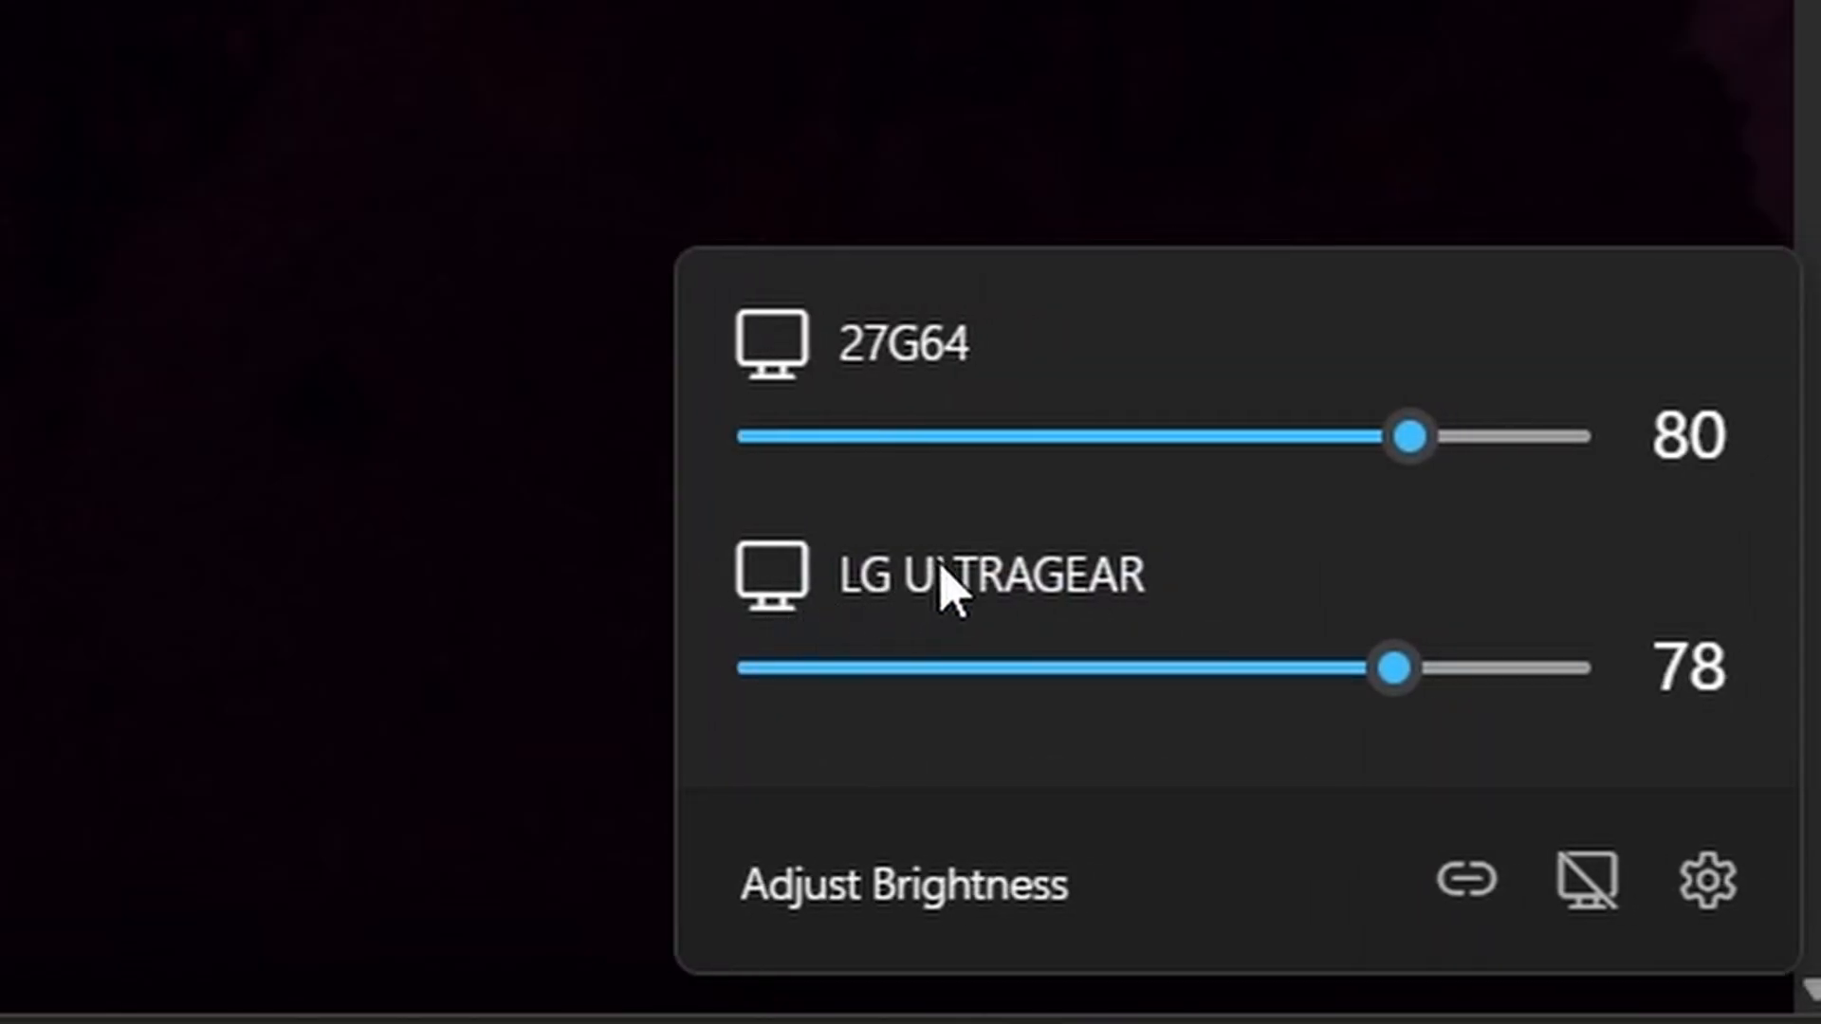
mouse_move(1226, 563)
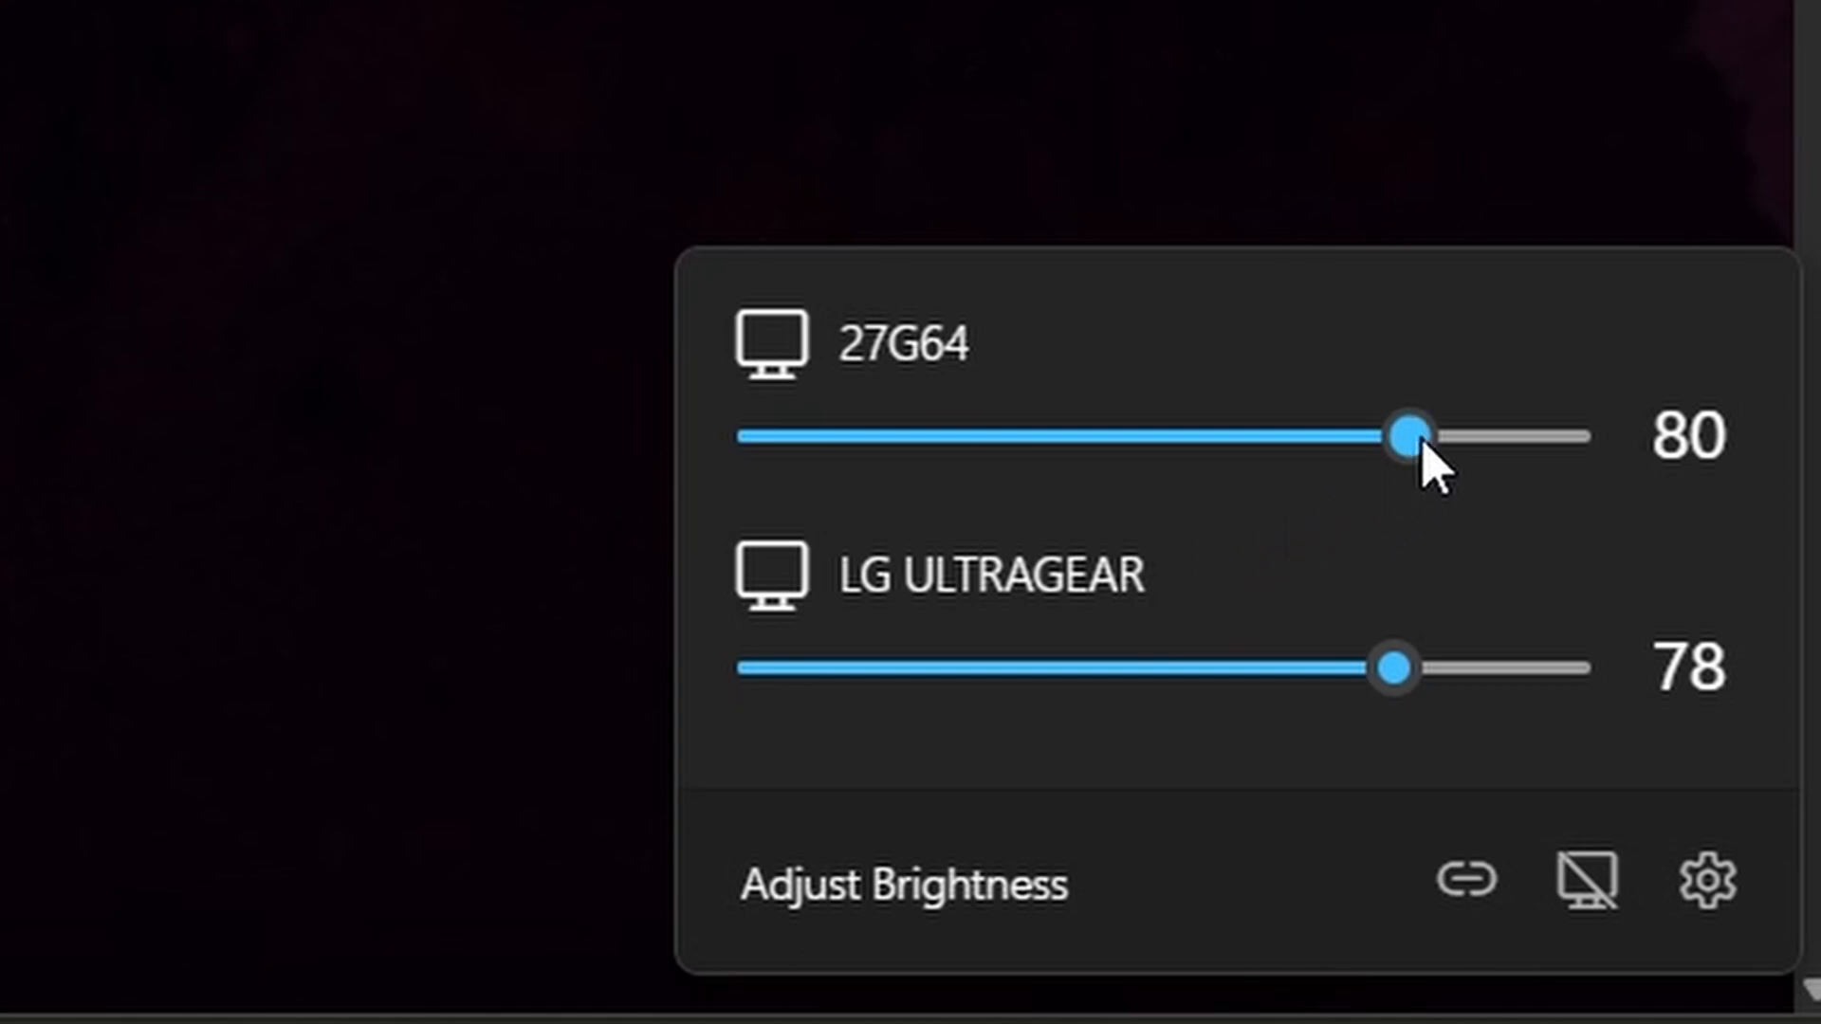
- Adjust the 27G64 brightness slider down to 72 and back up
drag(1405, 438, 1341, 438)
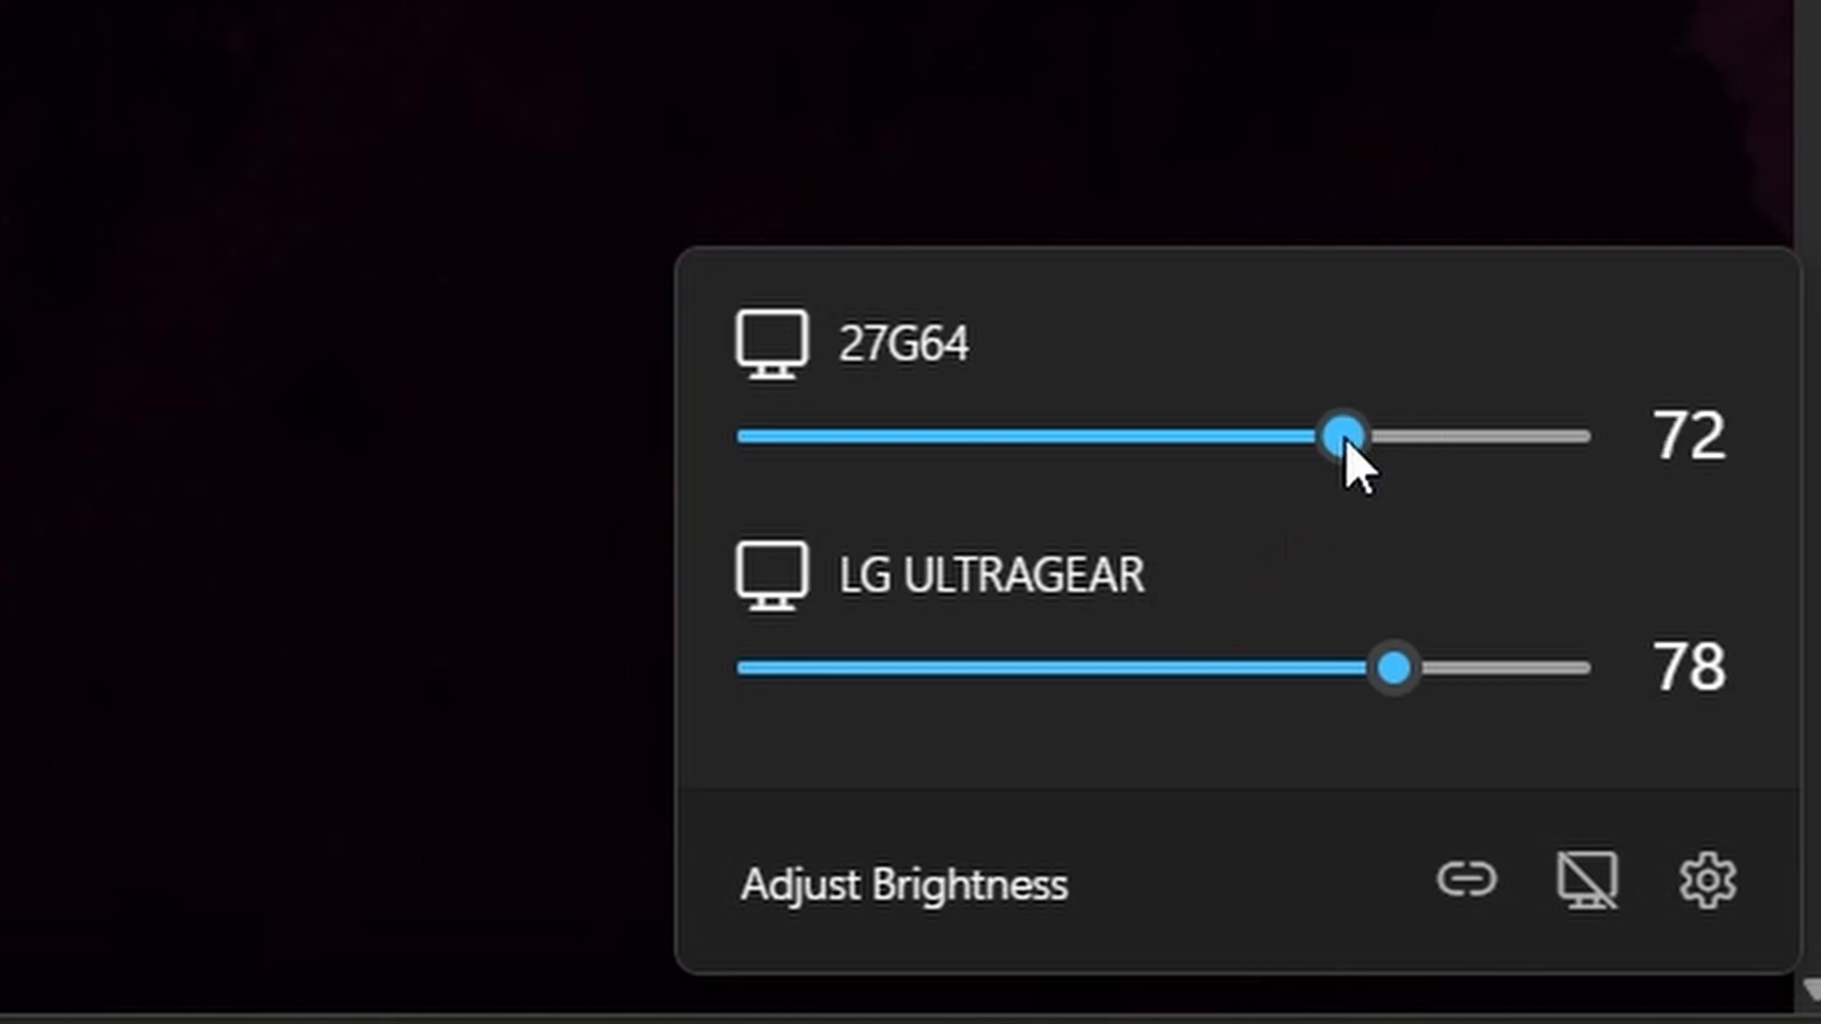
drag(1341, 436, 1574, 437)
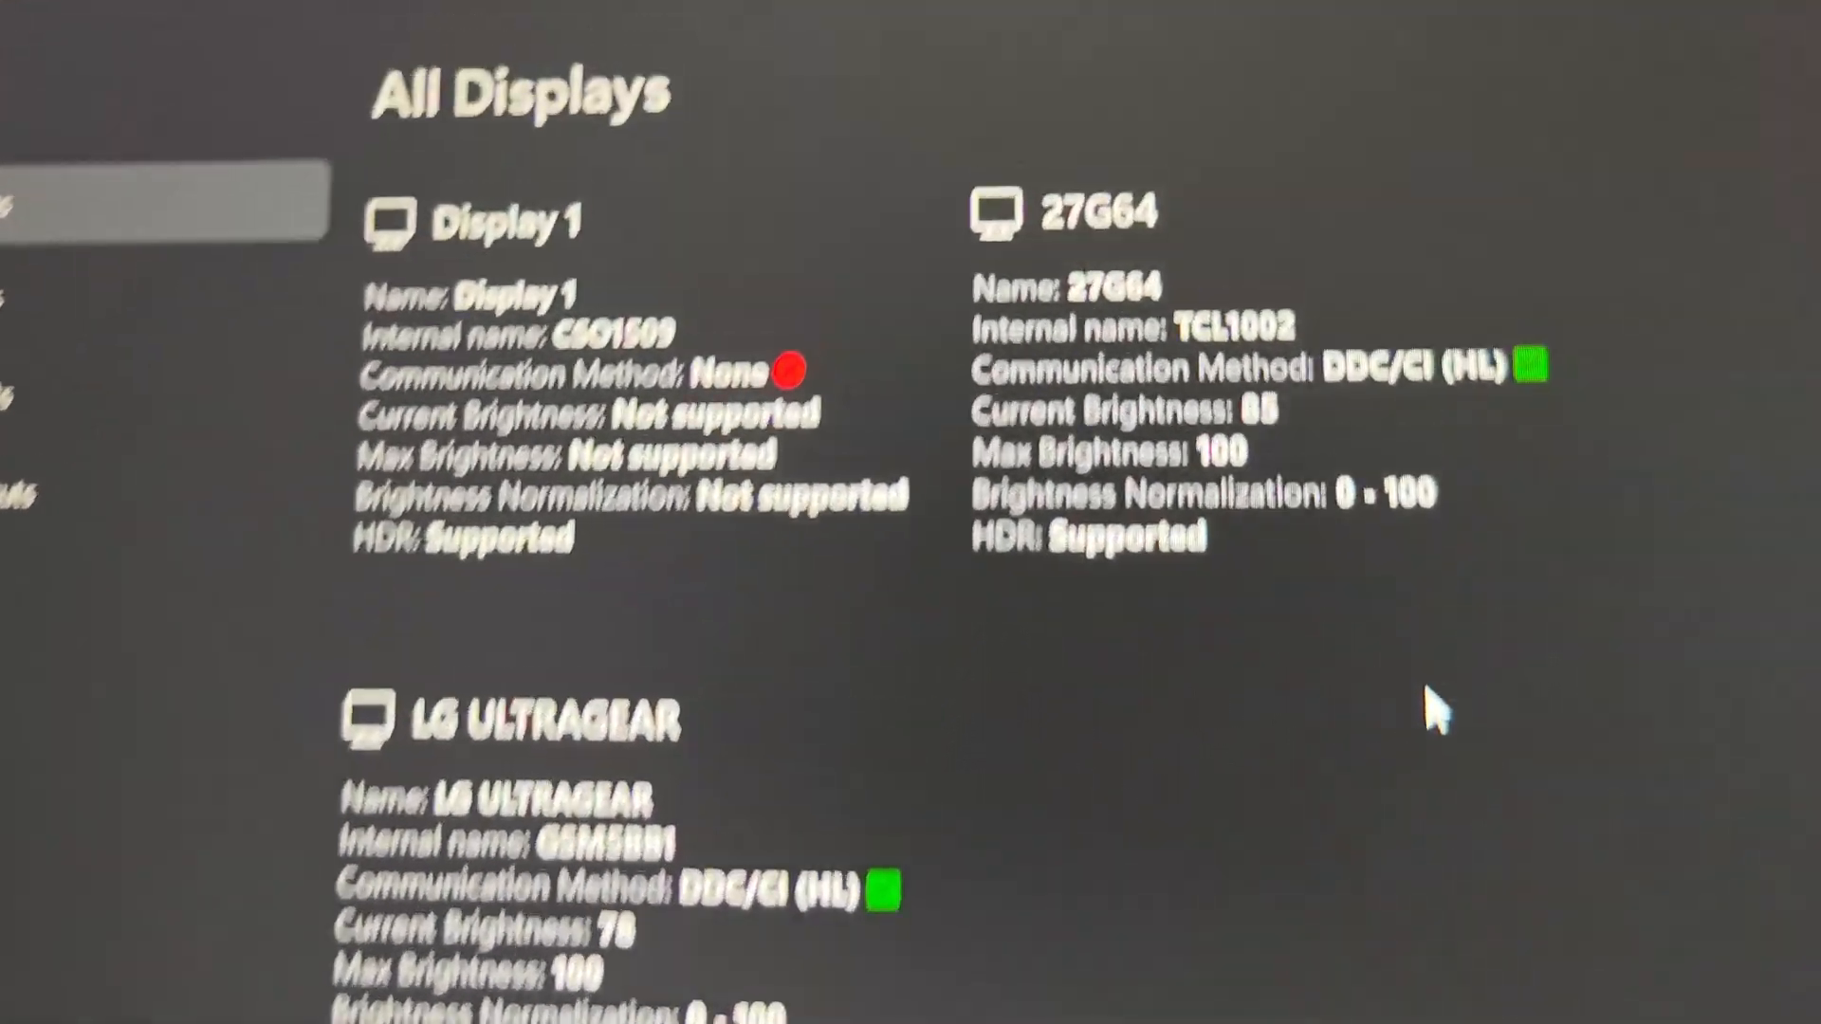
- Scroll the Settings page toward the DDC/CI Features section
scroll(down, 3)
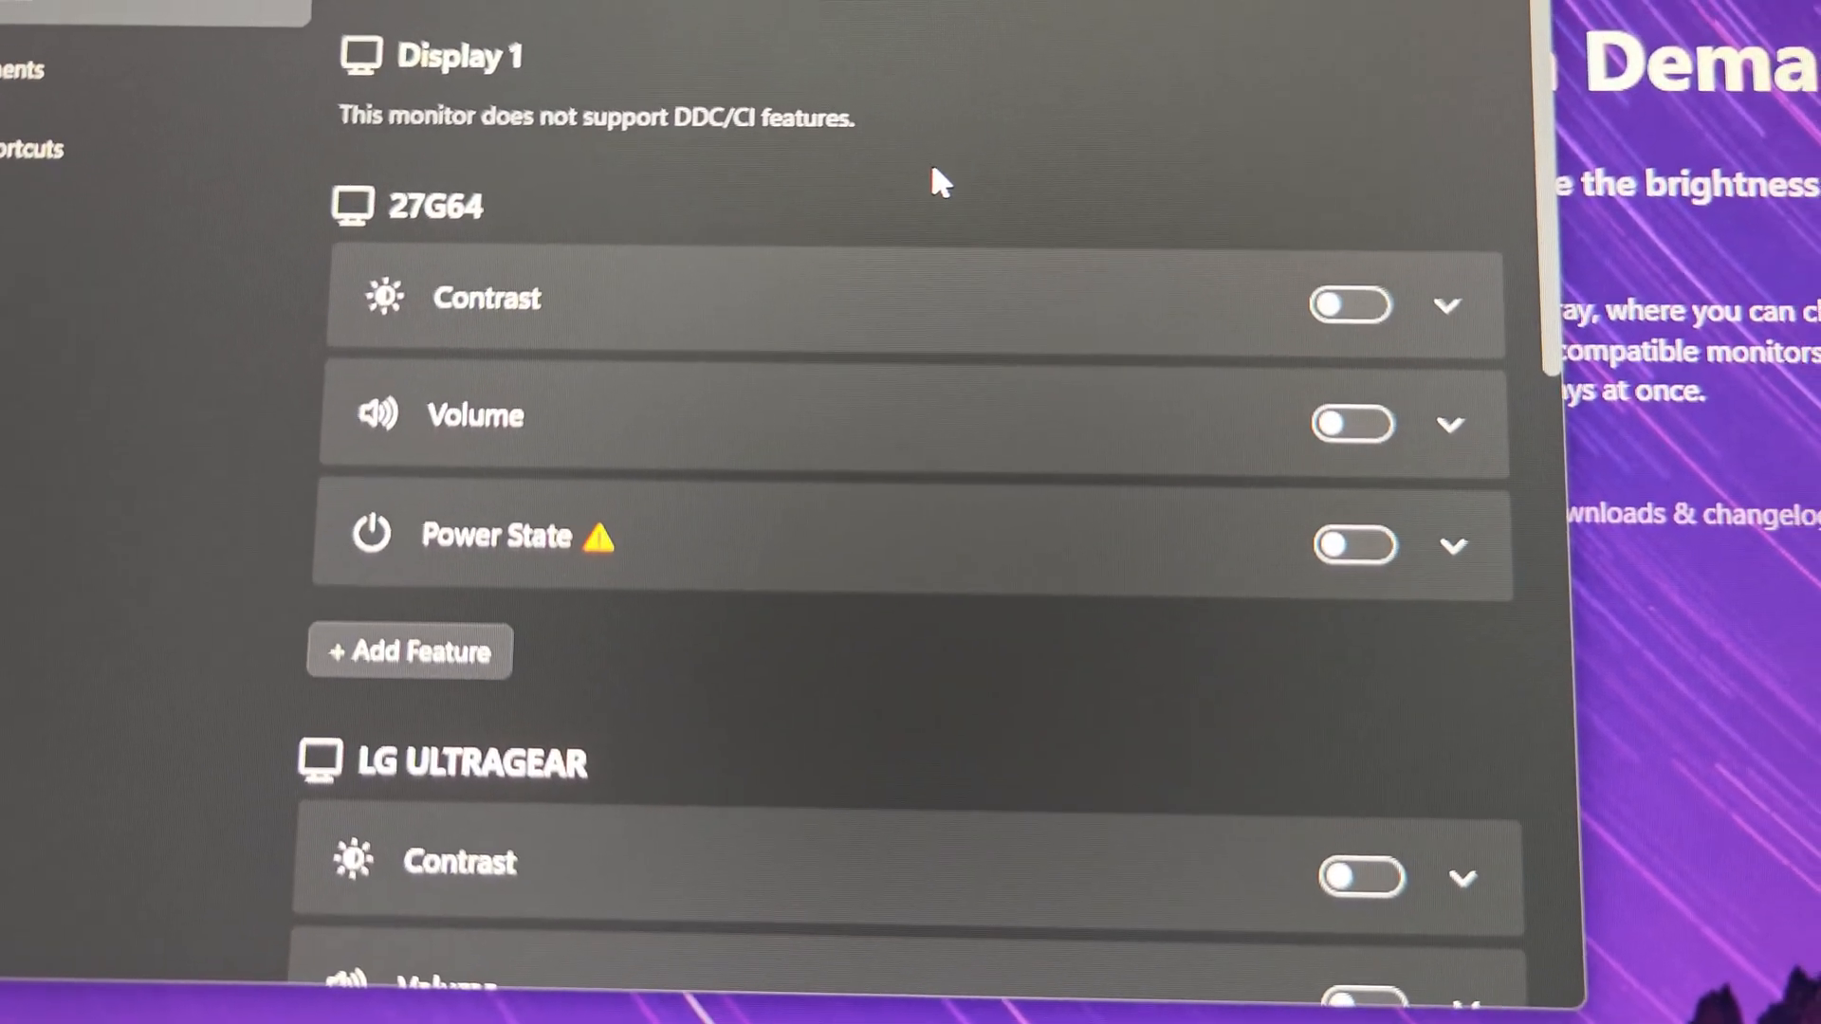
- Scroll the DDC/CI Features page to the 27G64 Contrast and Volume toggles
scroll(down, 3)
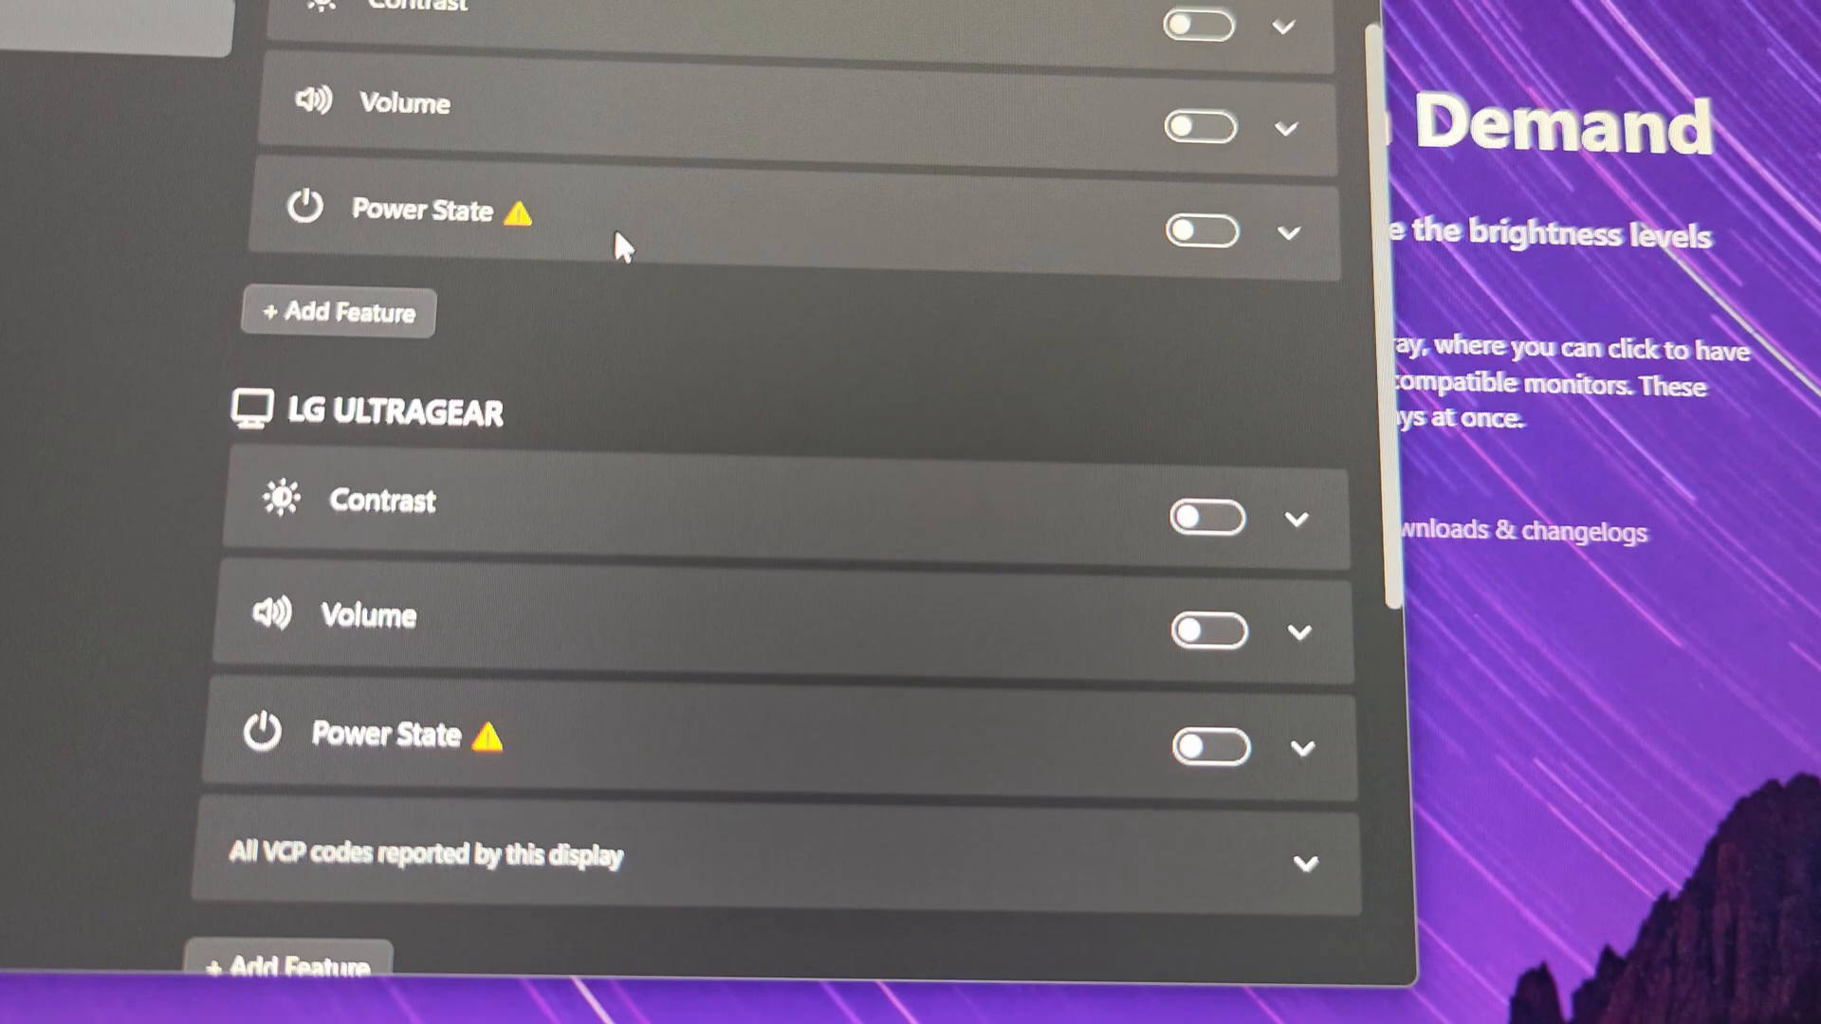
scroll(down, 3)
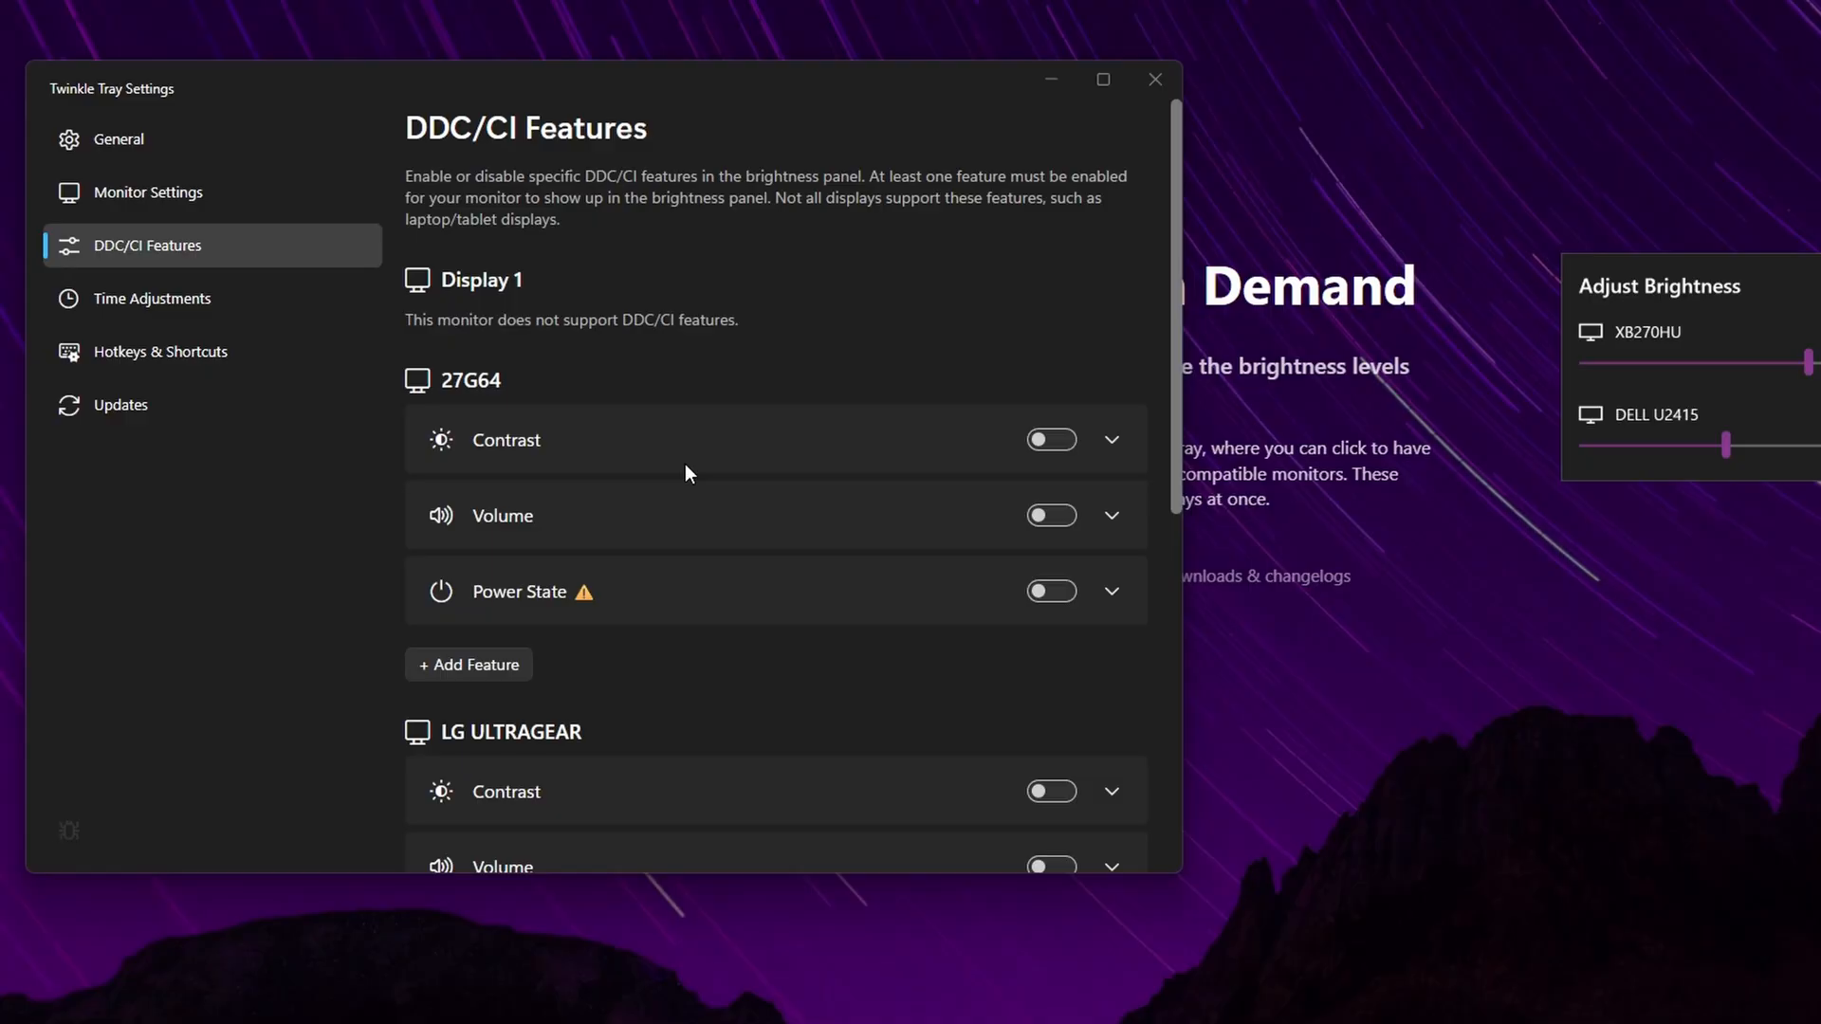
mouse_move(596, 343)
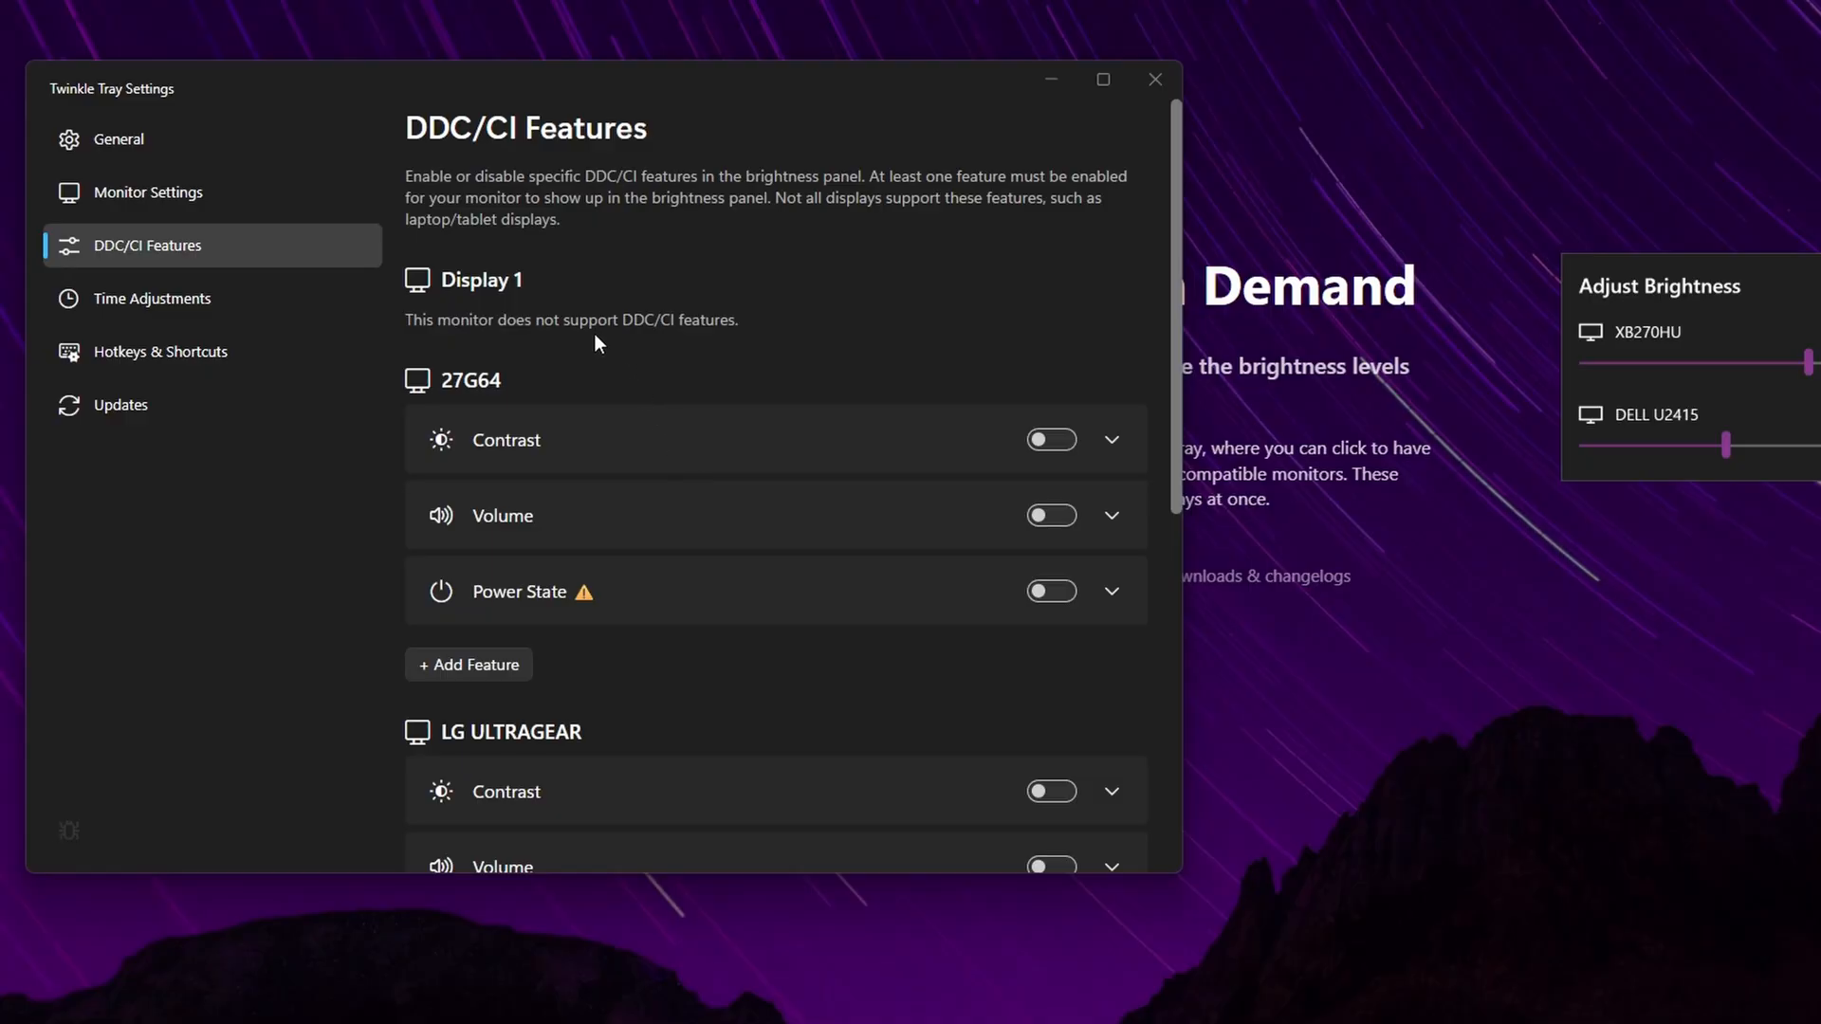
scroll(down, 3)
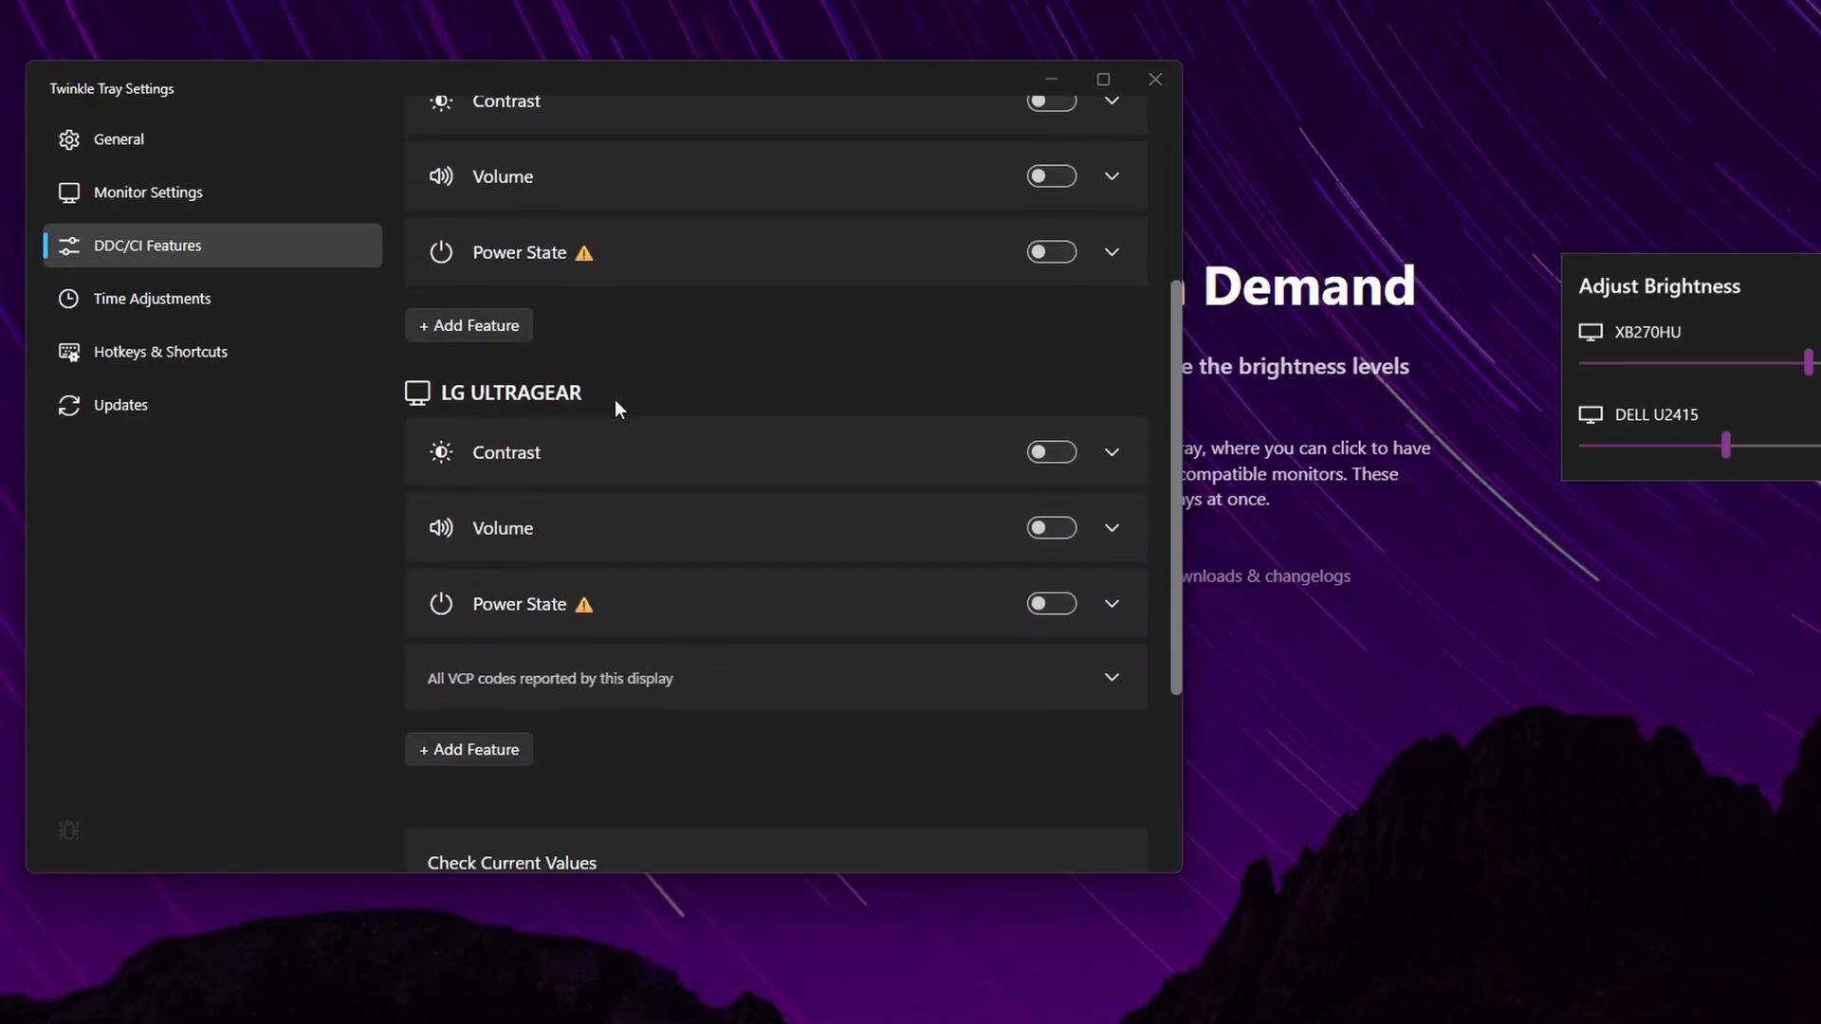
scroll(down, 3)
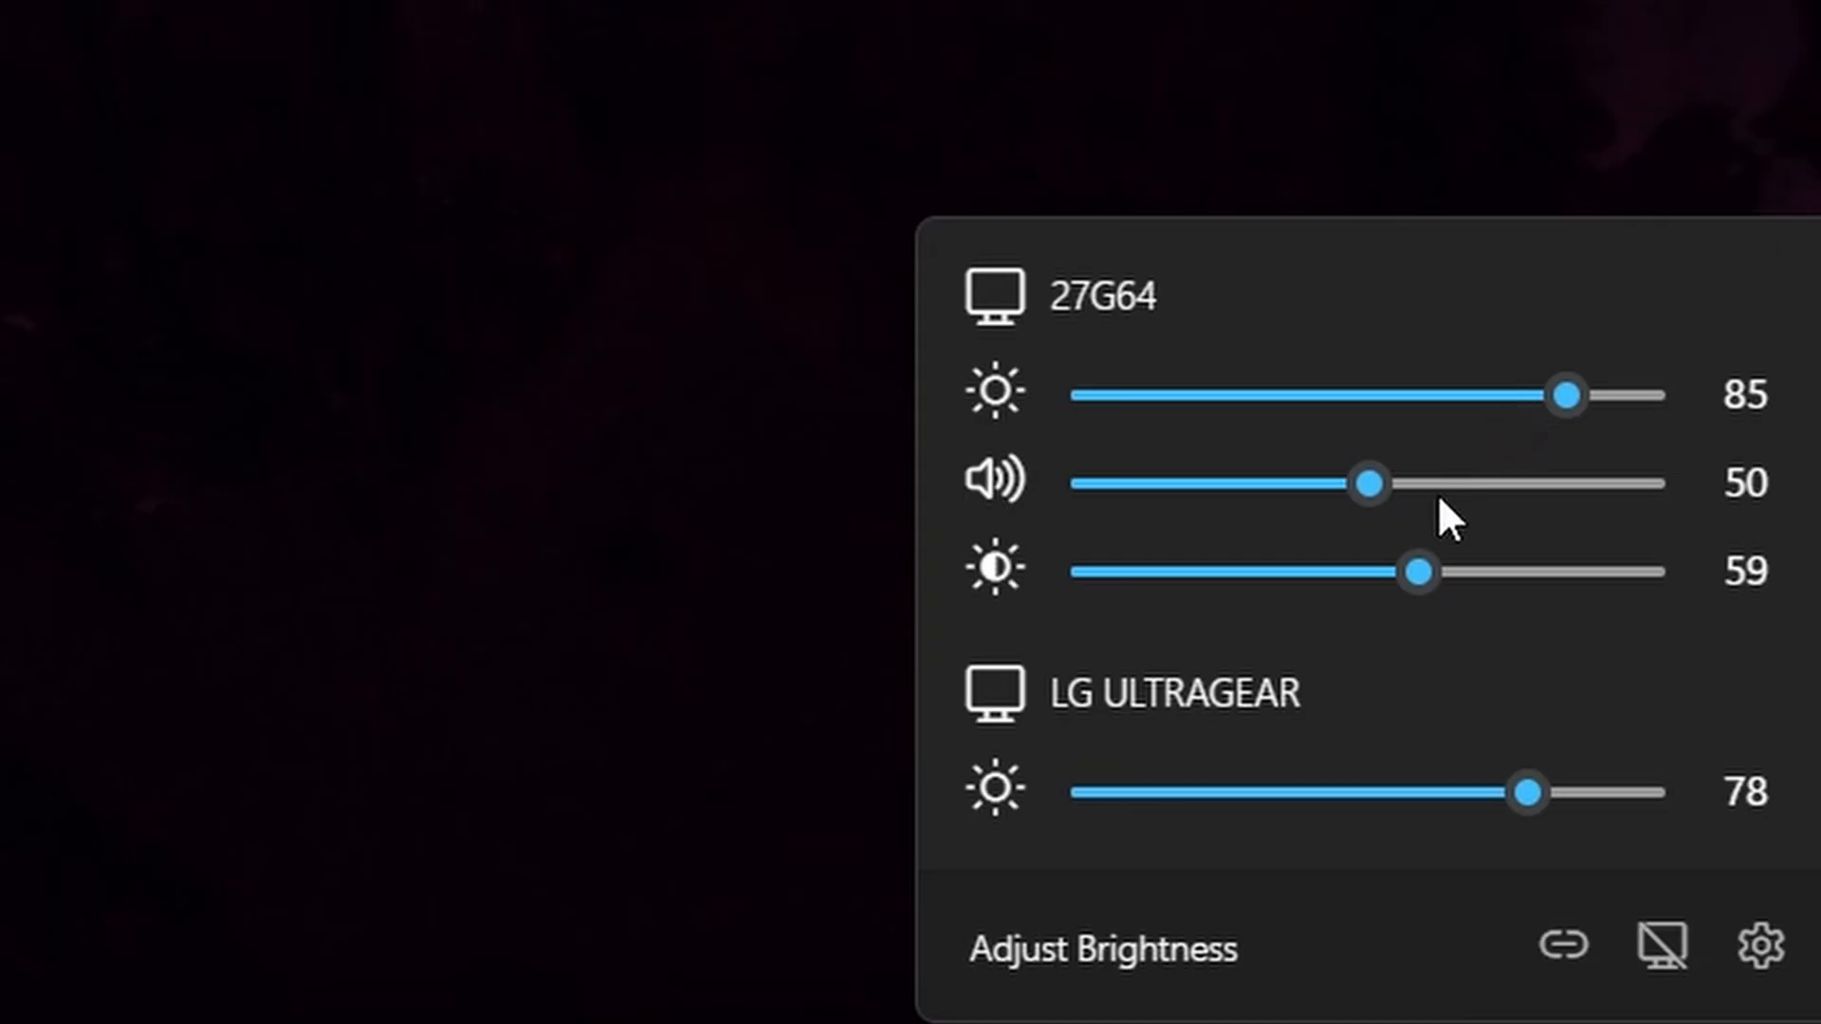
mouse_move(1428, 564)
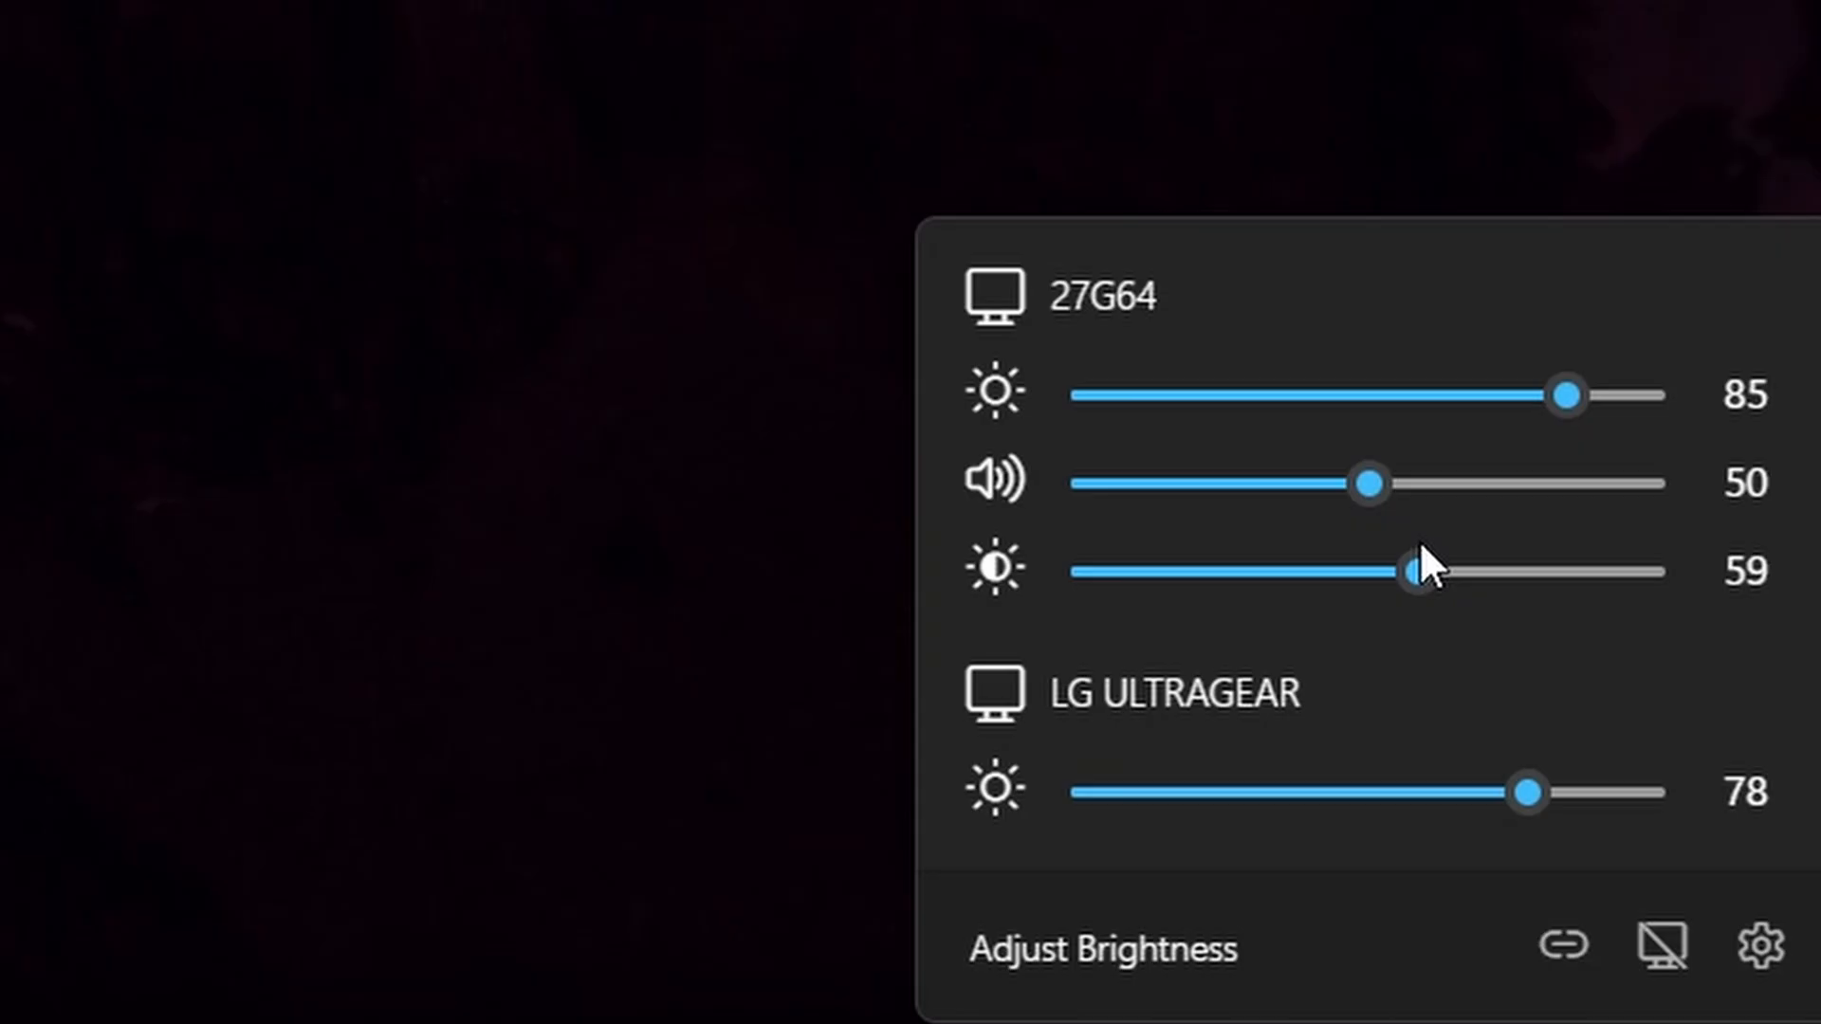
- Settle the 27G64 contrast at 76 after swings to 87, 47 and 89, then brightness at 80
drag(1409, 571, 1580, 571)
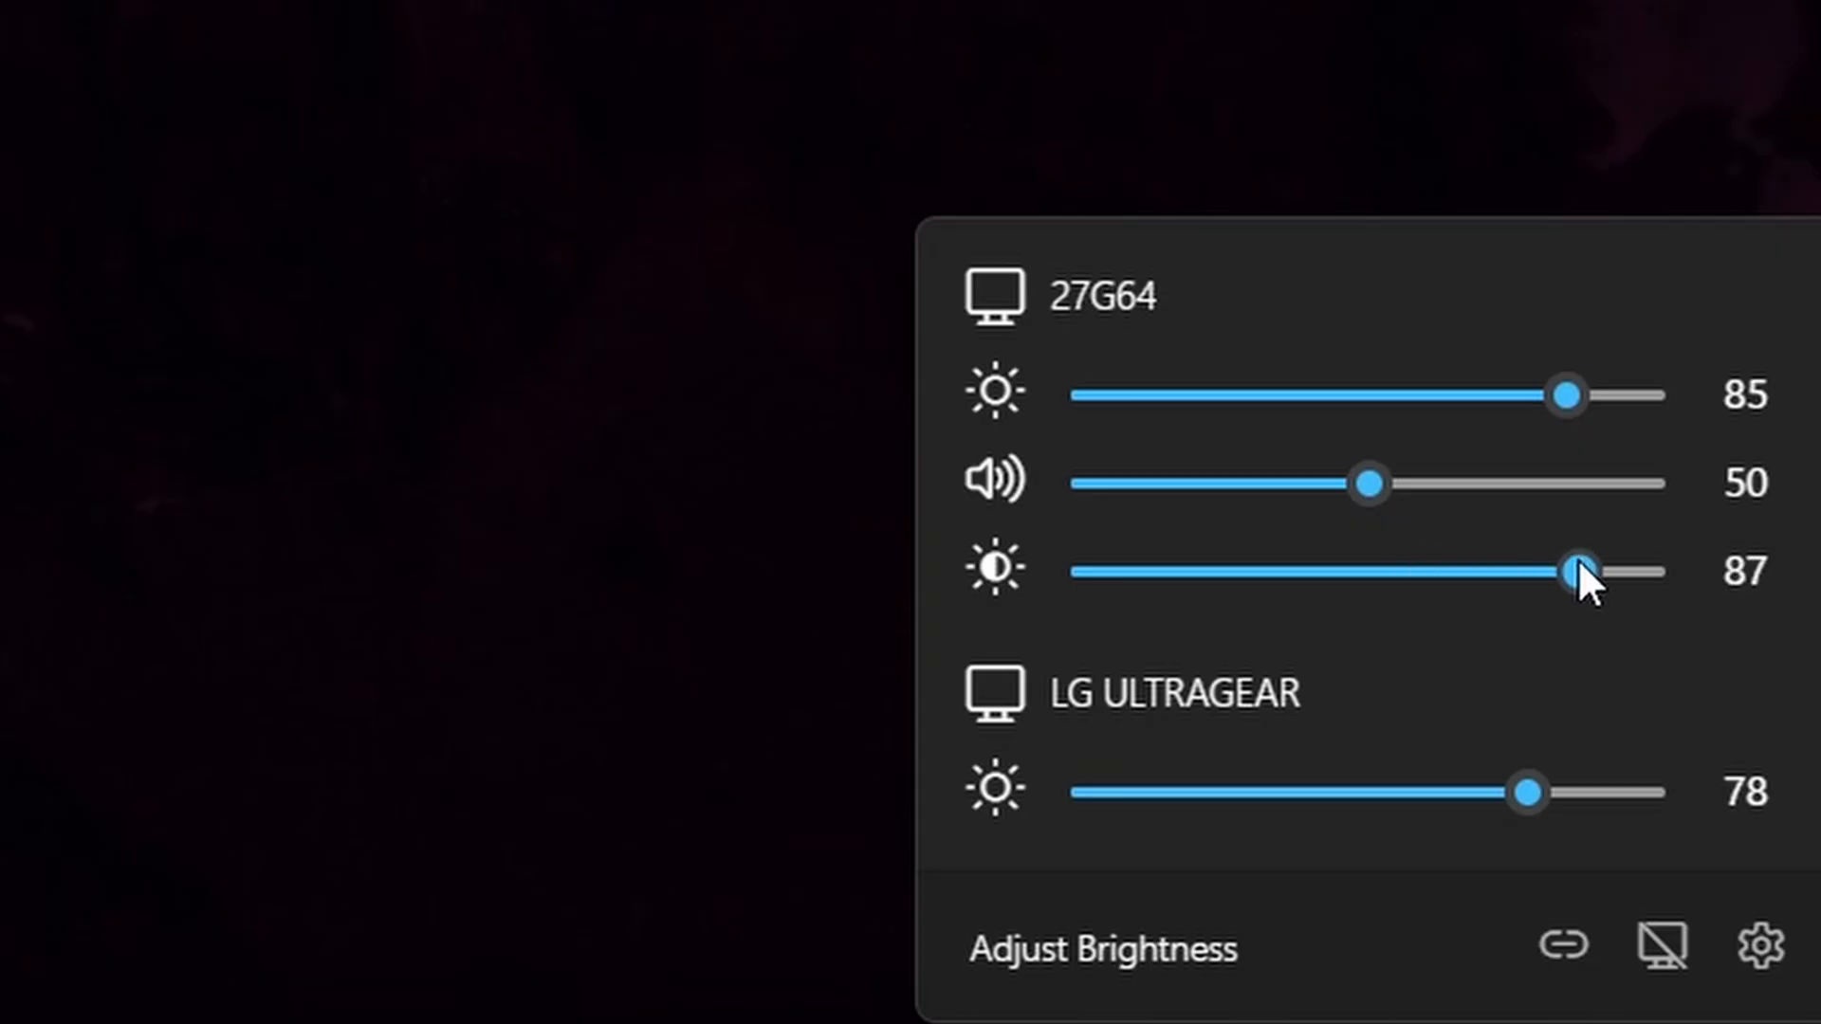
drag(1580, 569, 1341, 569)
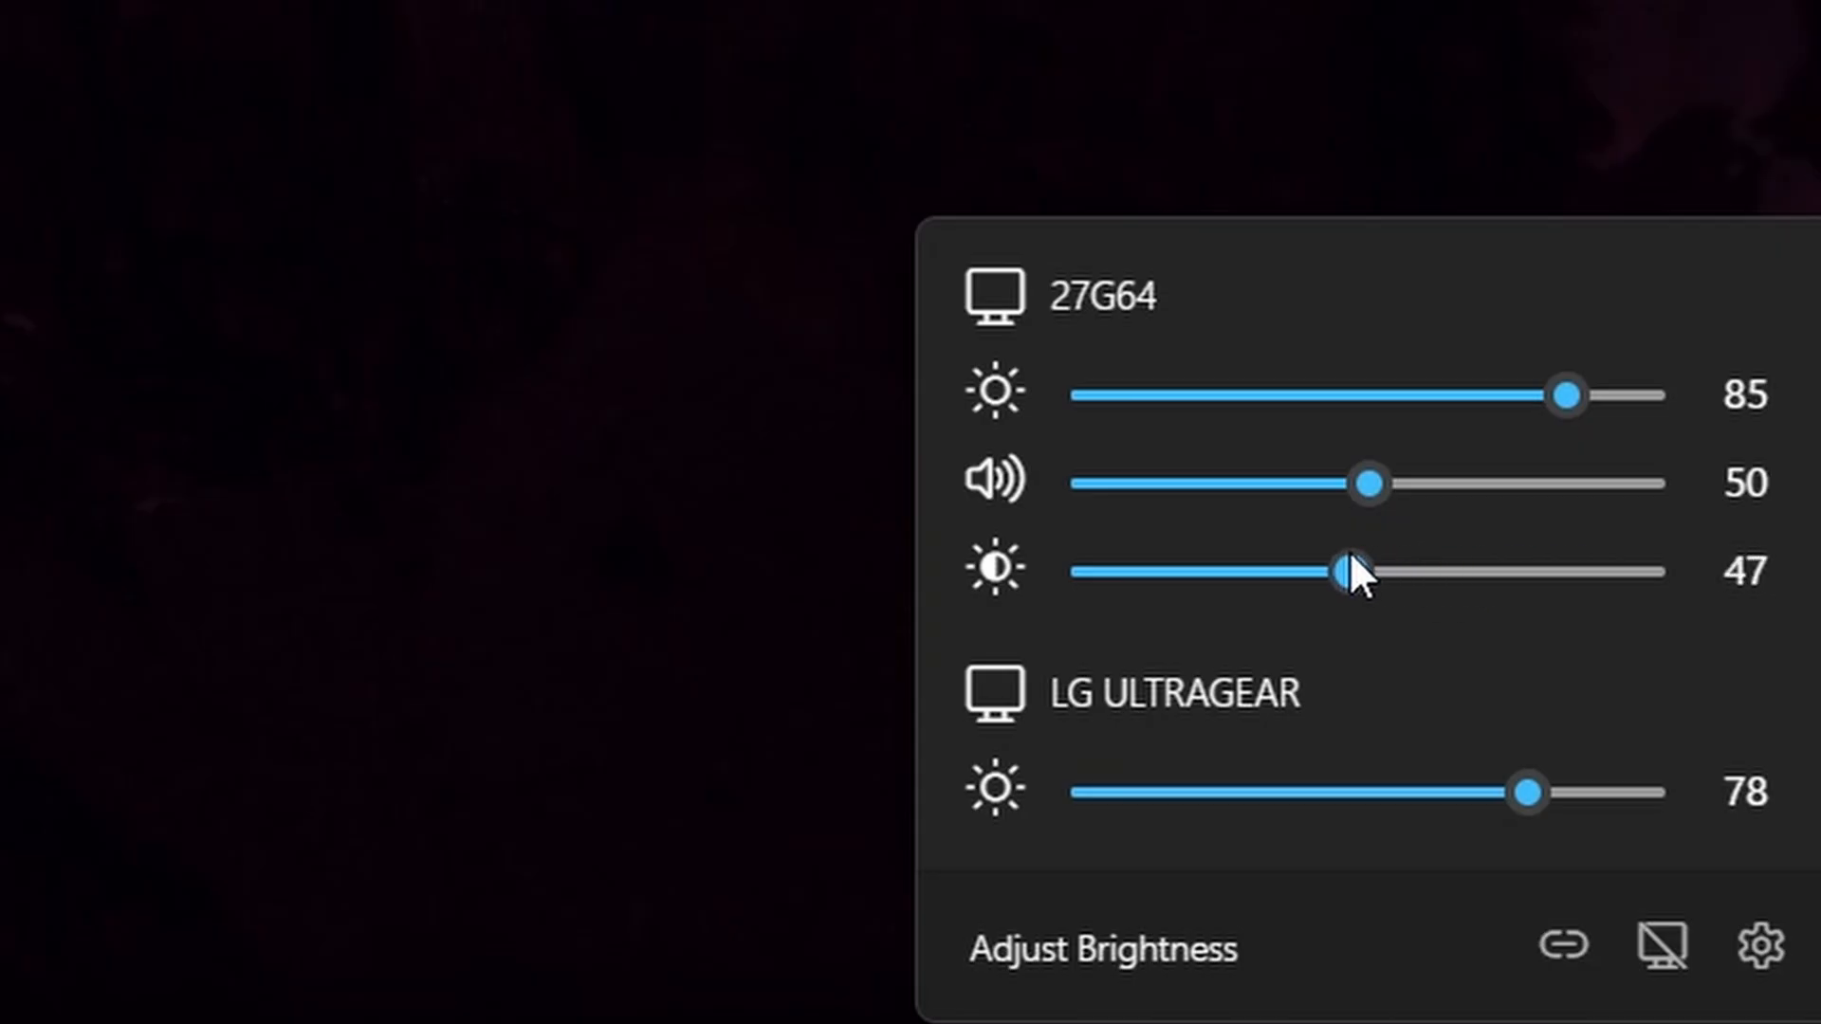
drag(1347, 571, 1592, 571)
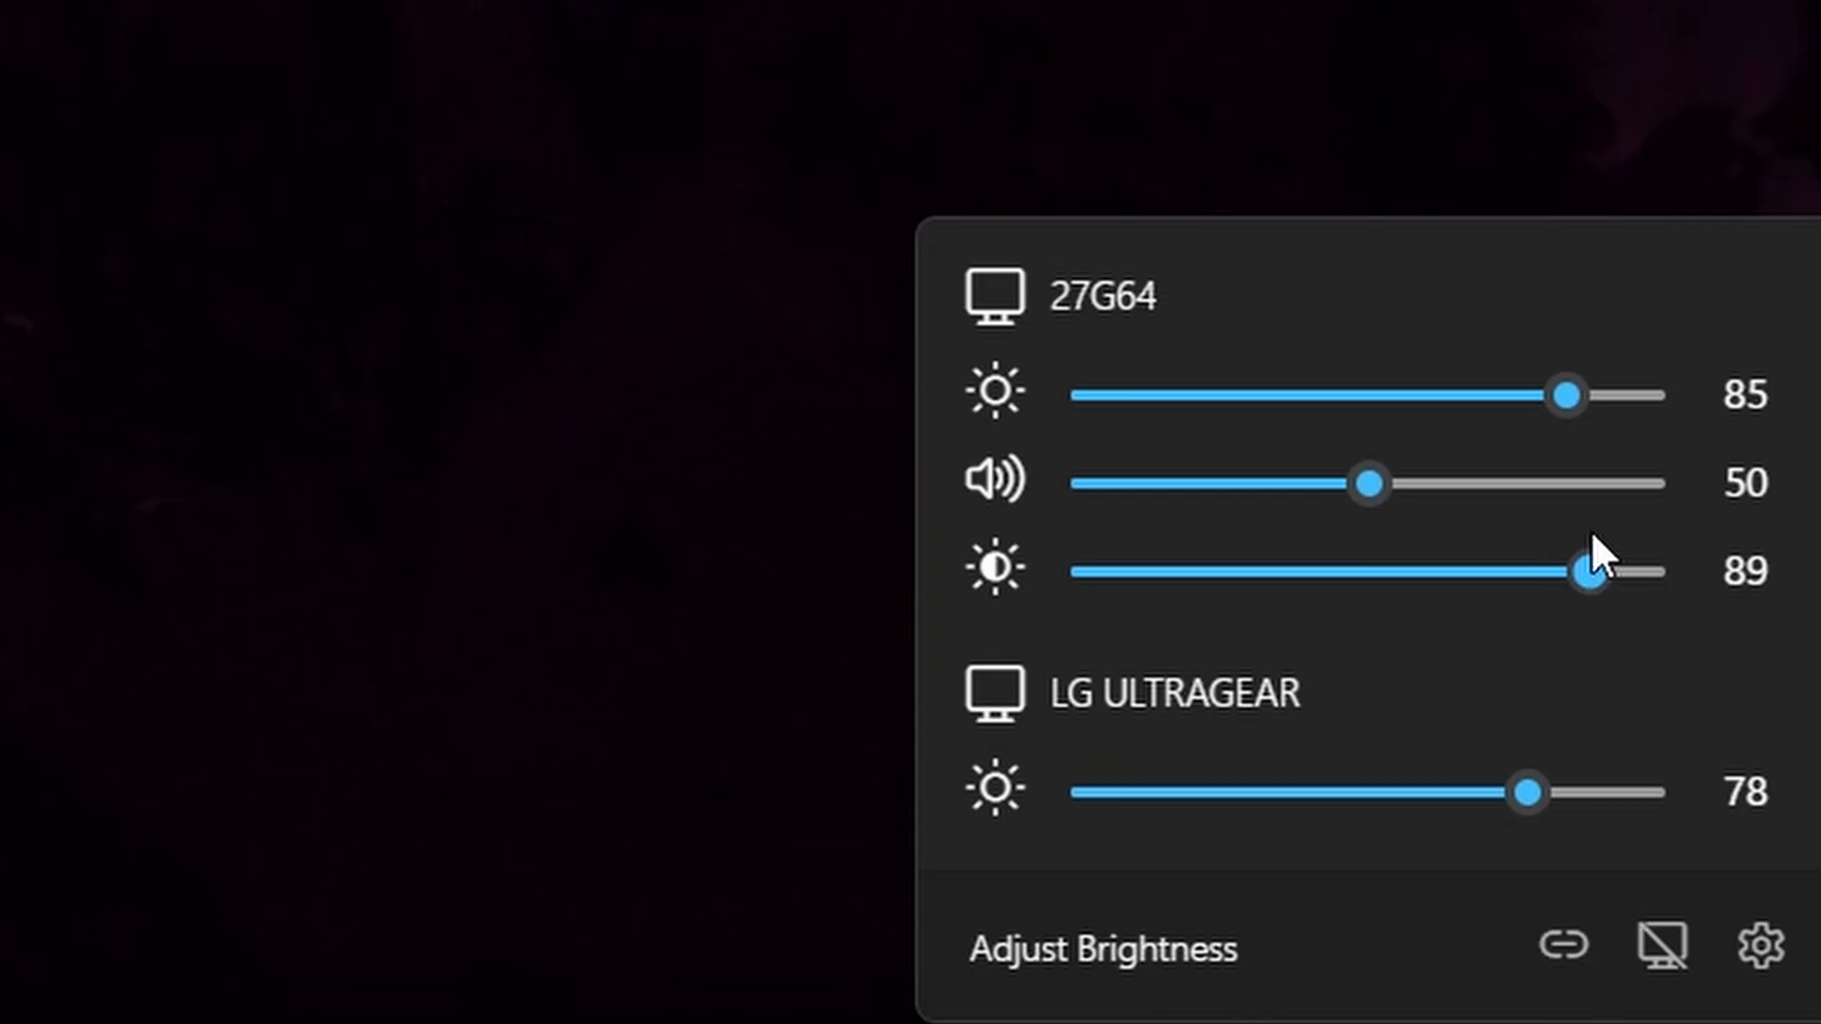
drag(1589, 569, 1506, 569)
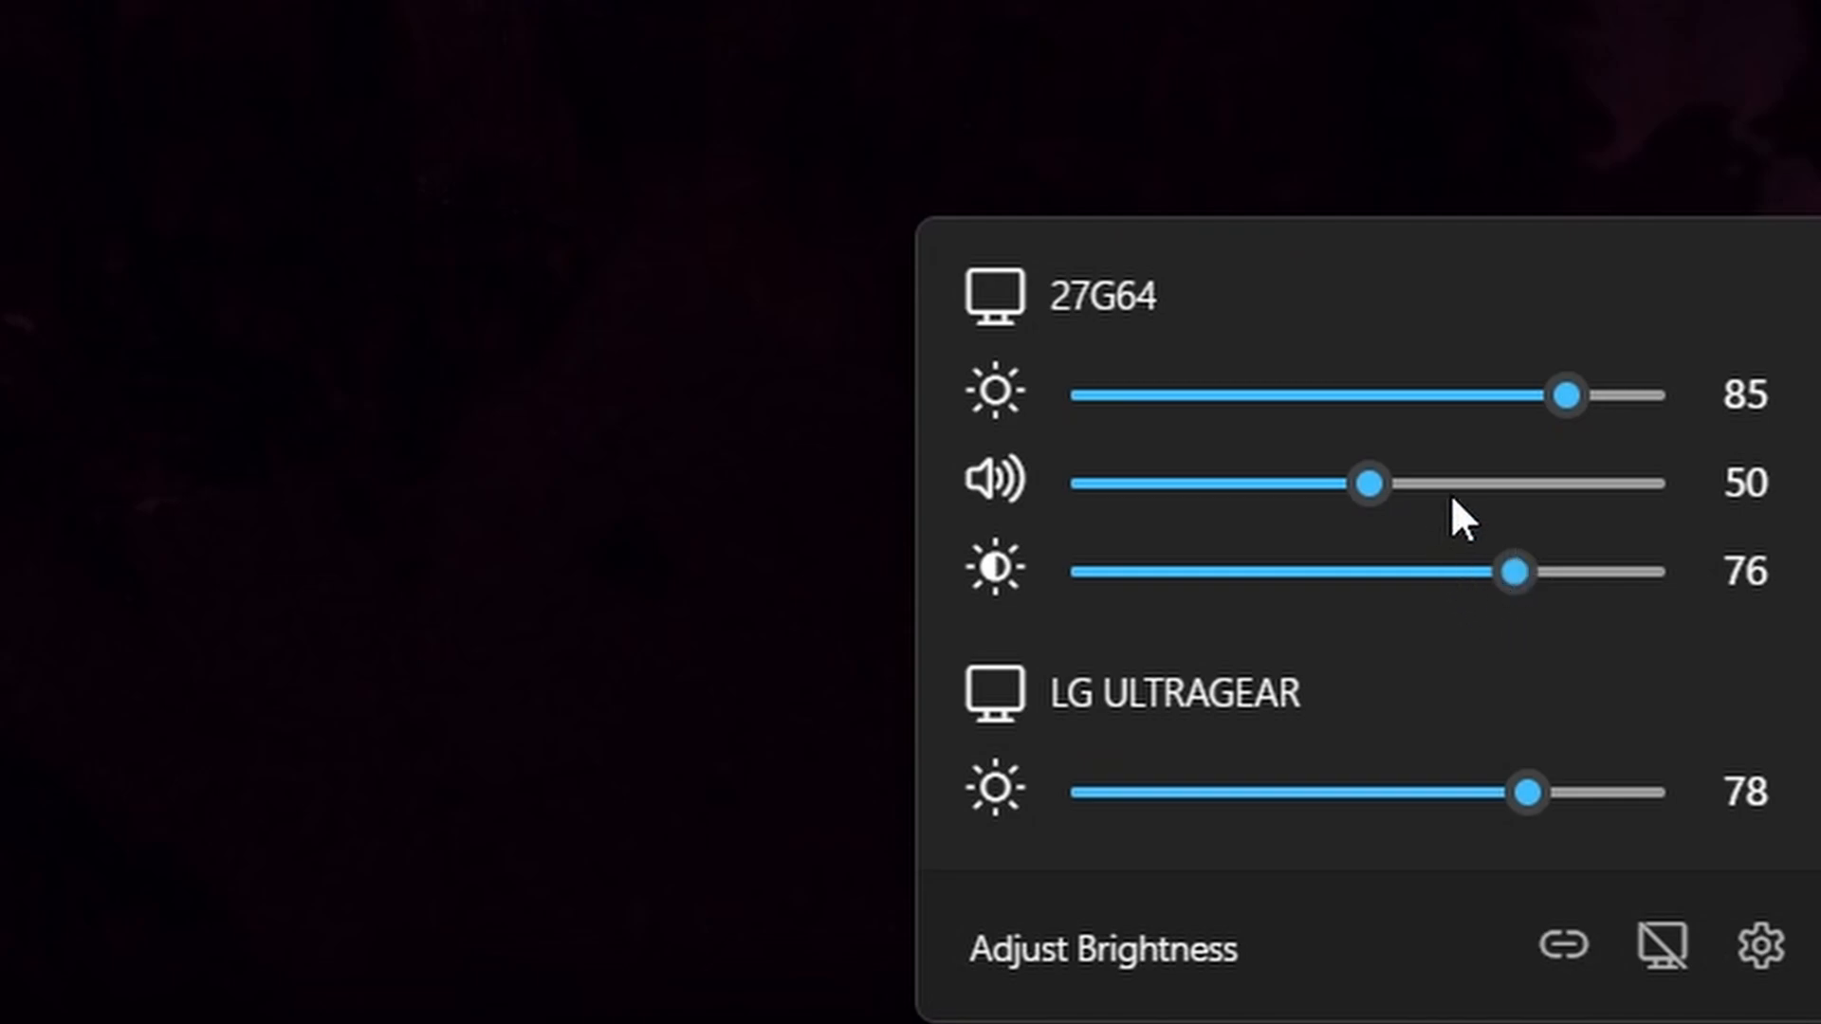
mouse_move(1455, 427)
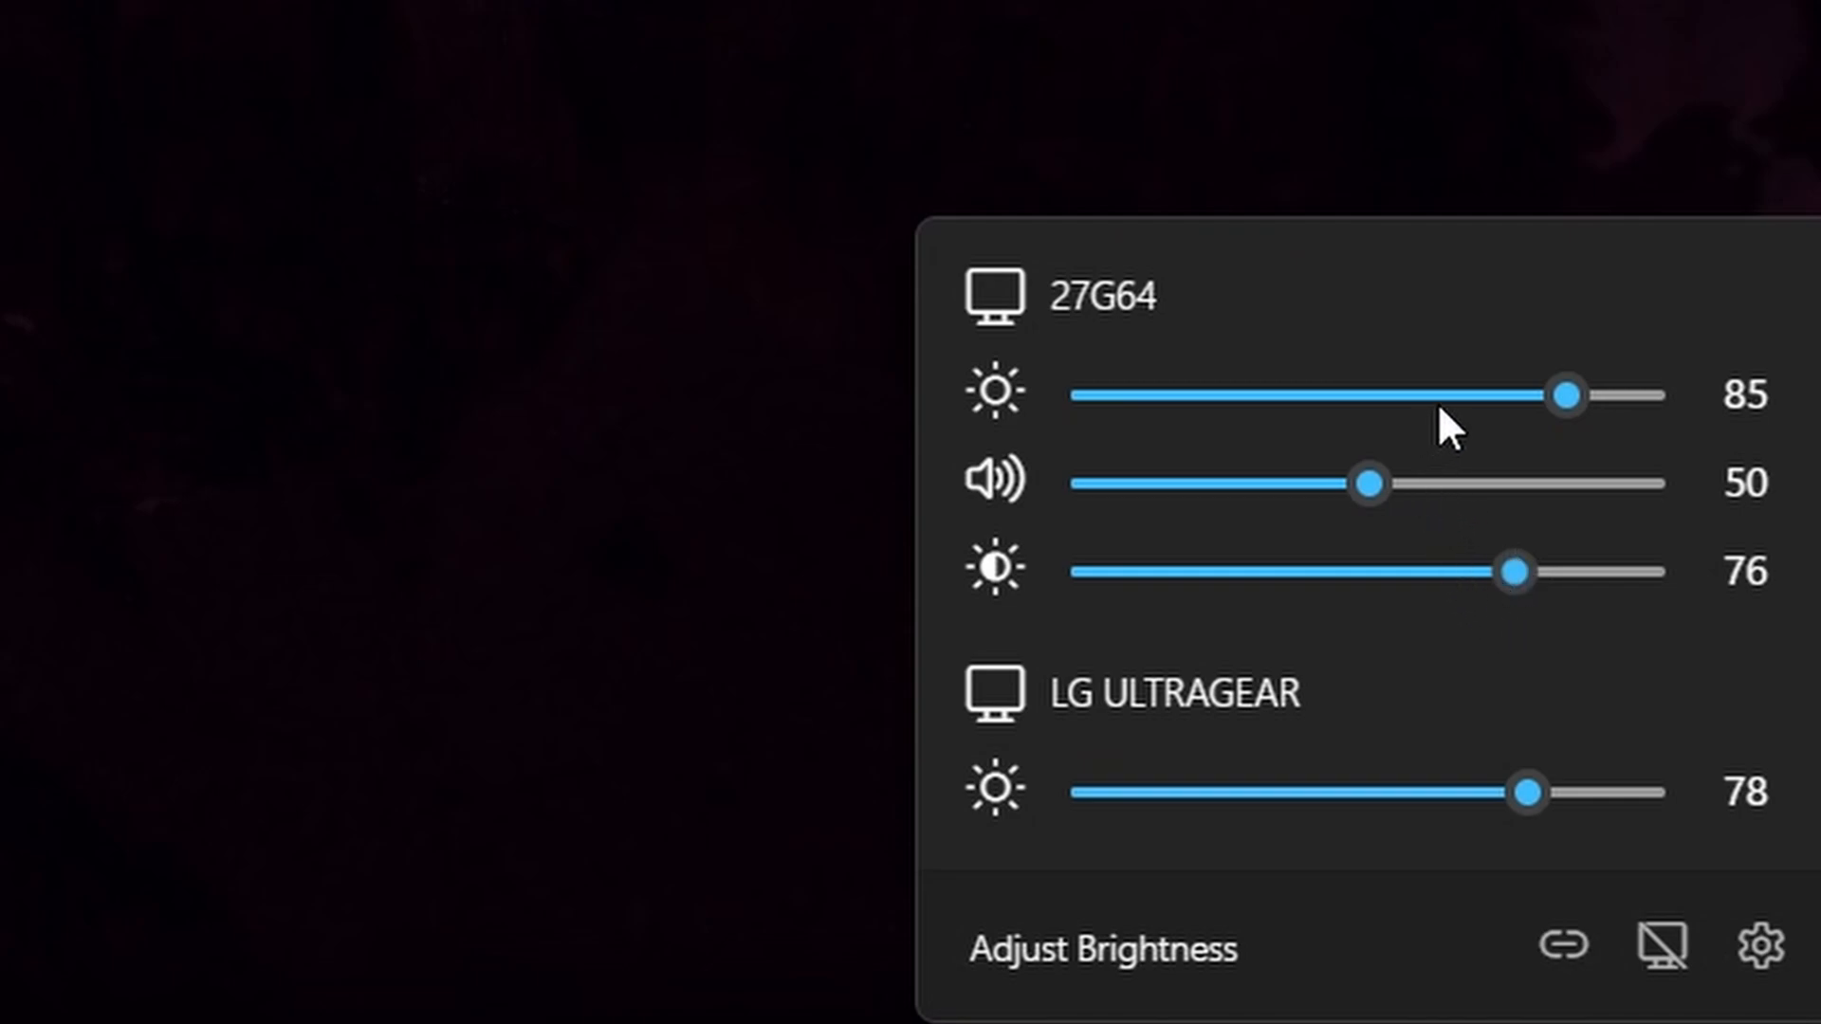
drag(1564, 395, 1449, 395)
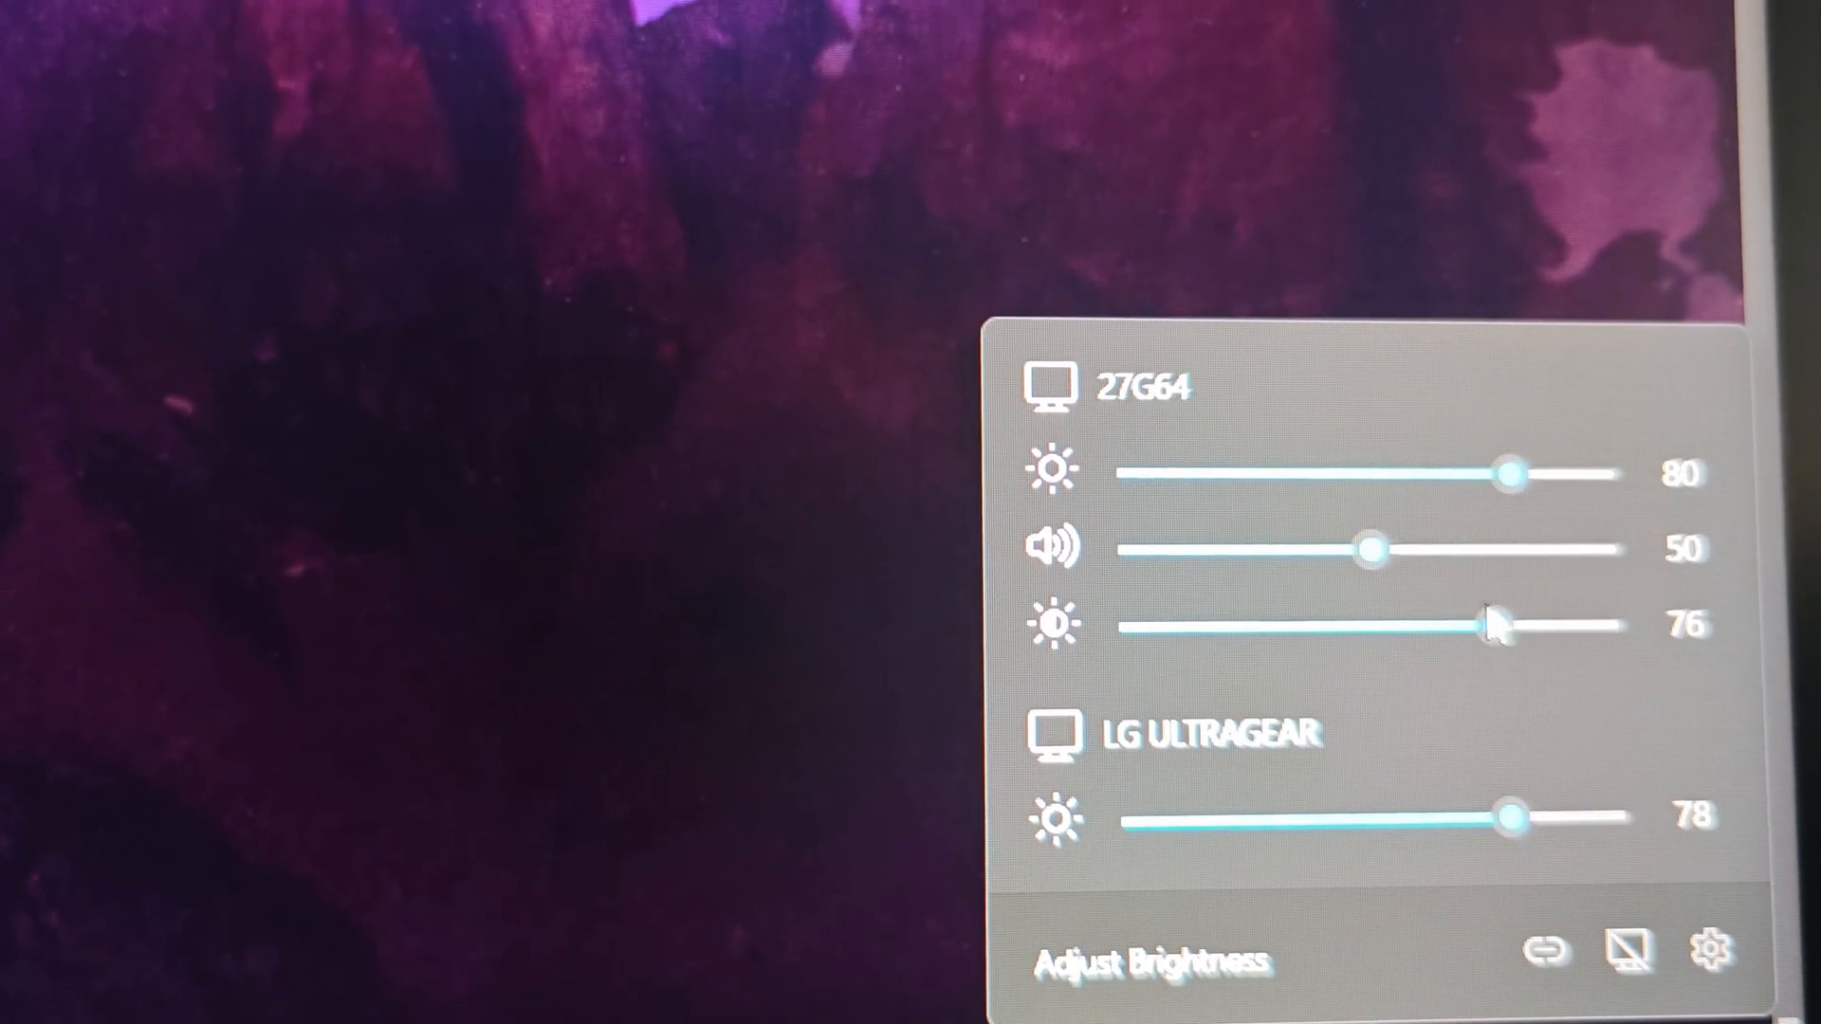
- Lower the 27G64 contrast to 57, then nudge it up to 60
drag(1498, 624, 1377, 612)
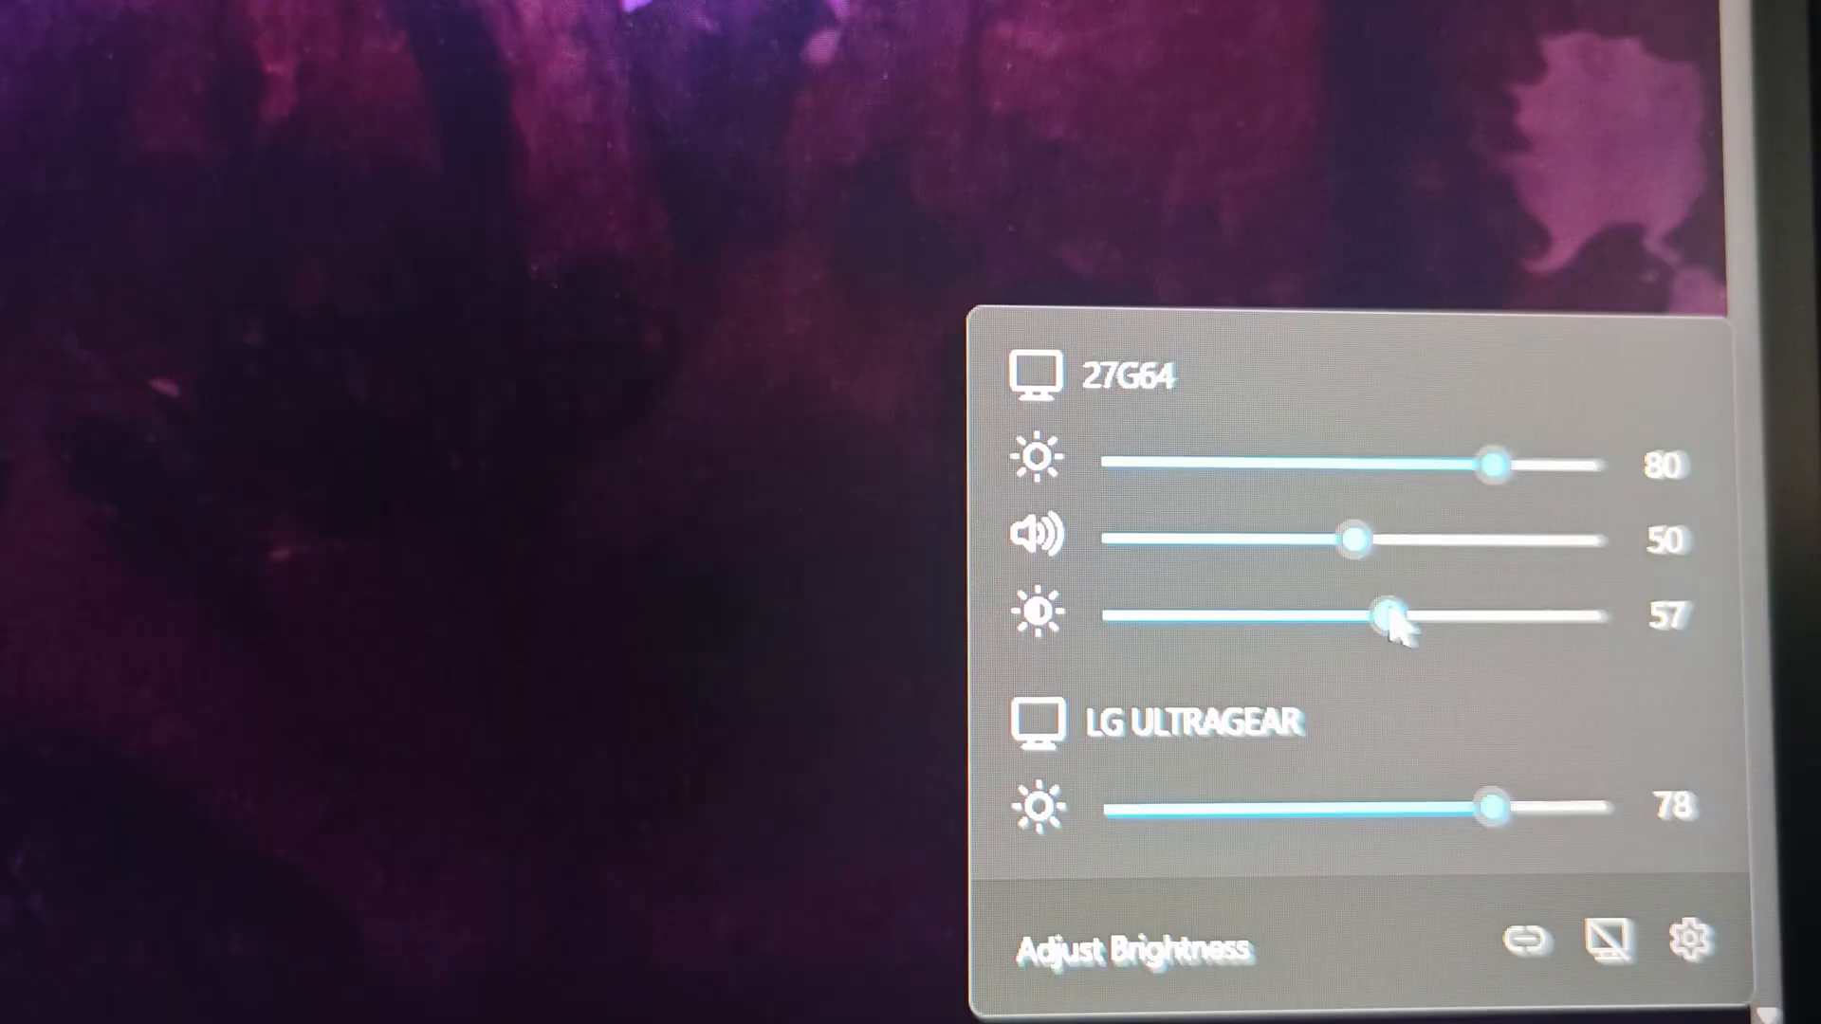
drag(1388, 617, 1405, 645)
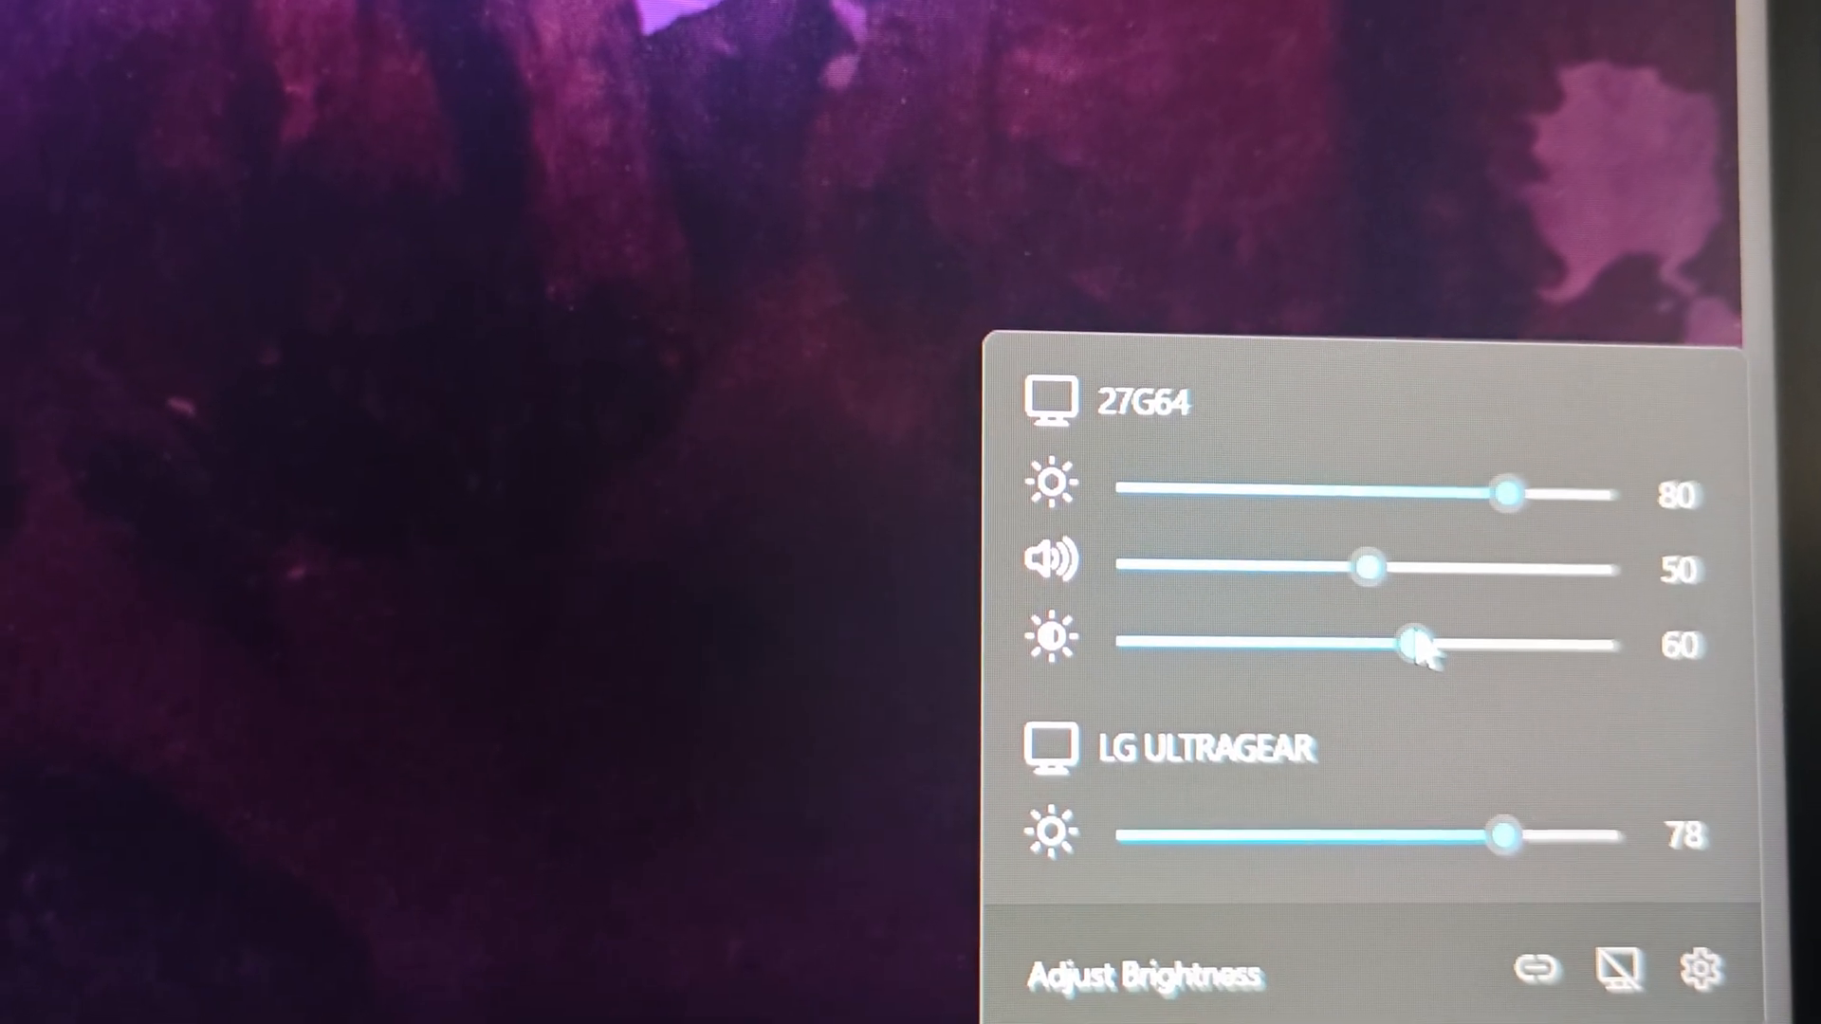